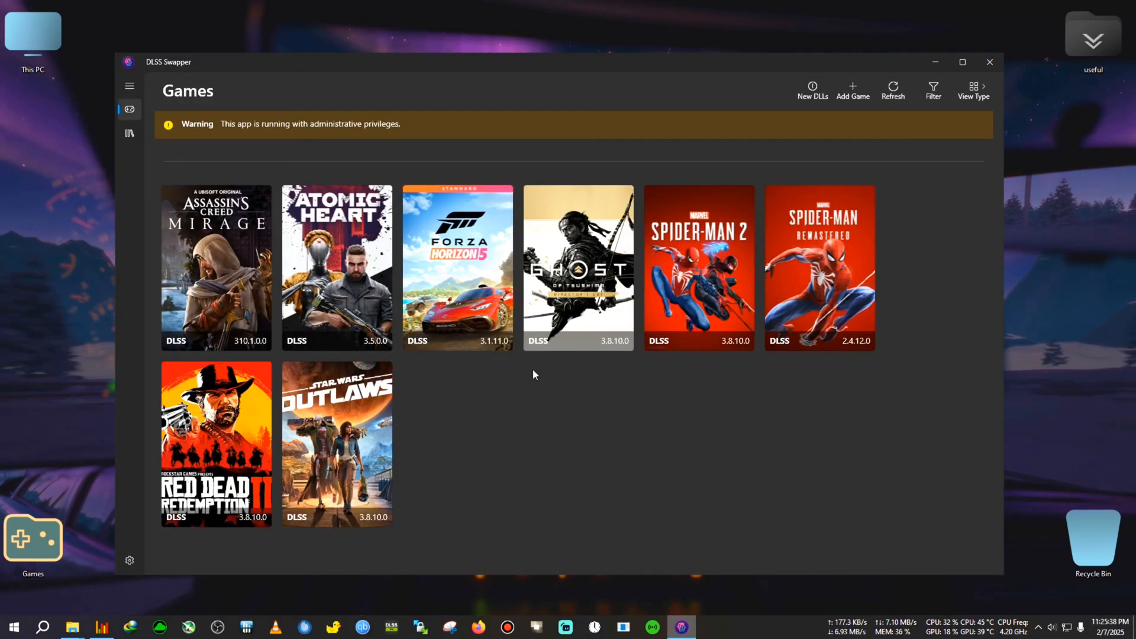
mouse_move(617, 460)
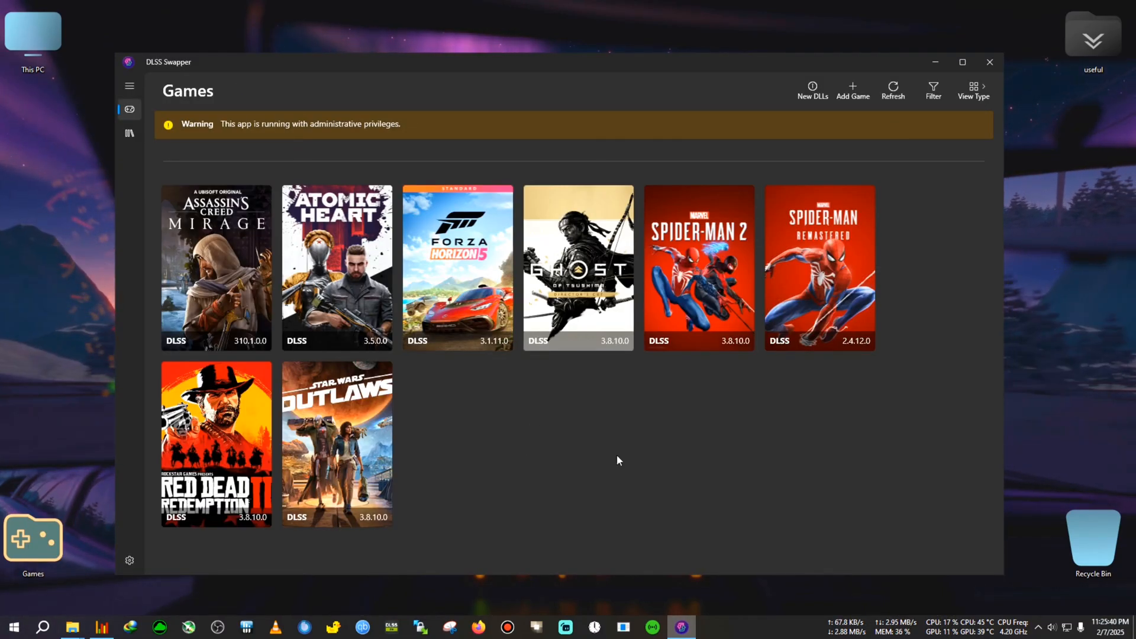
mouse_move(567, 456)
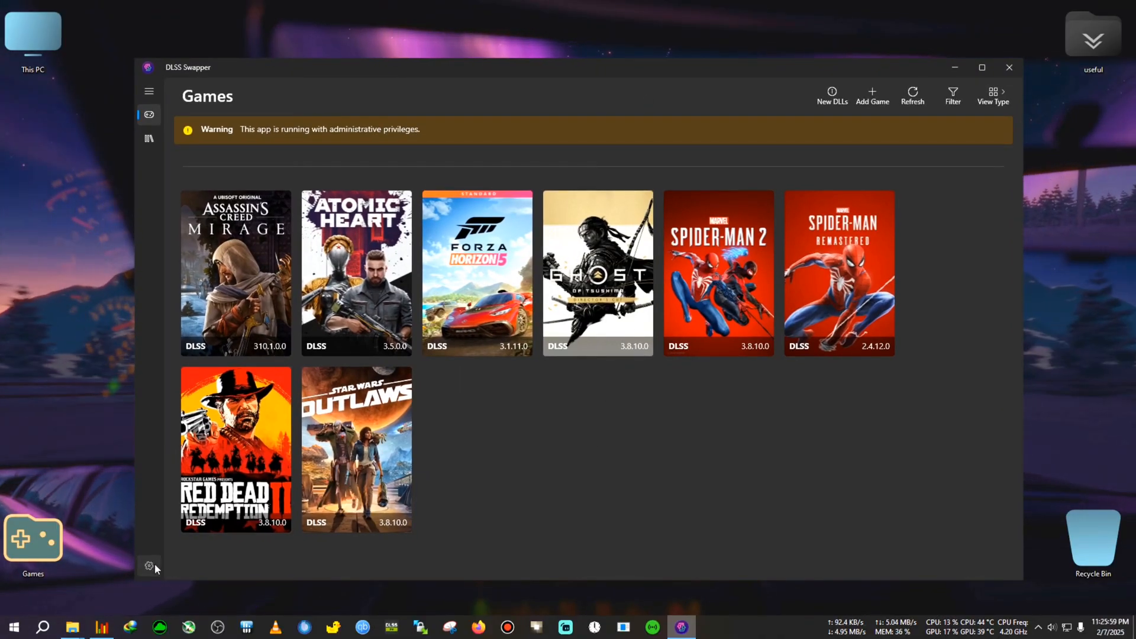
Step: Run Check for updates from the About section of Settings (current version 1.1.5)
click(149, 566)
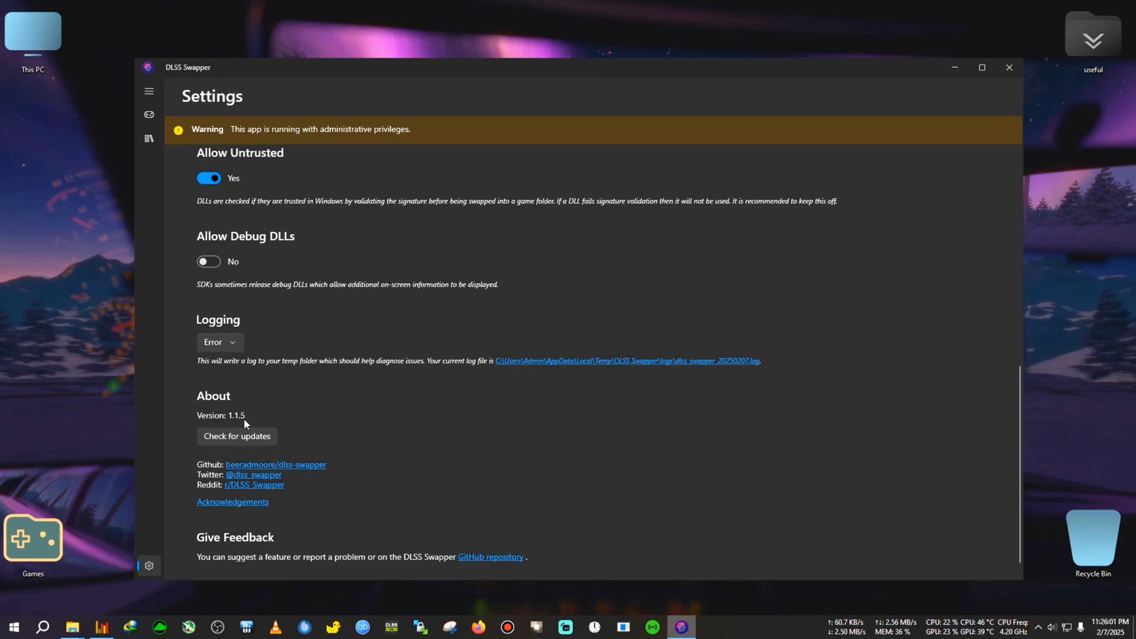
click(237, 436)
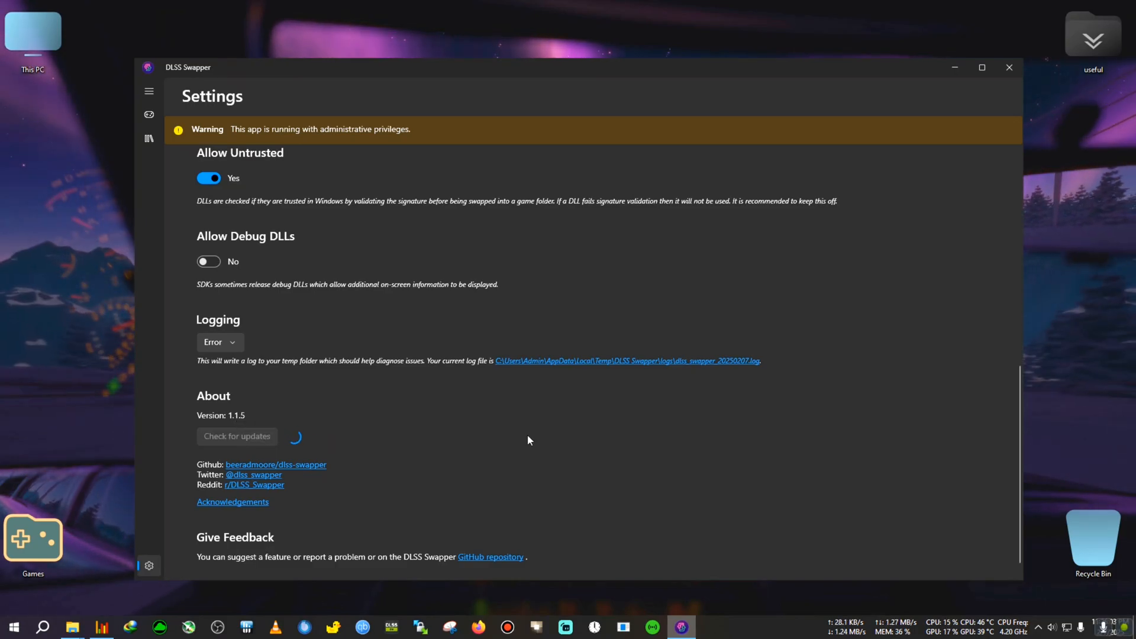
mouse_move(391, 398)
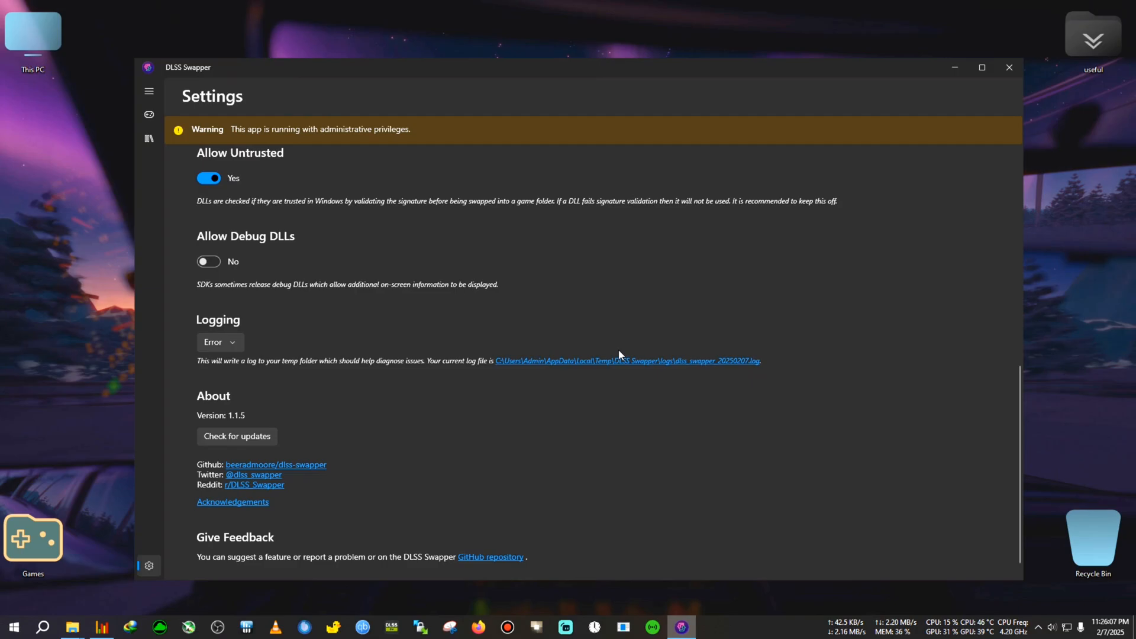
Step: Go back to the Games library showing the eight game covers
click(149, 115)
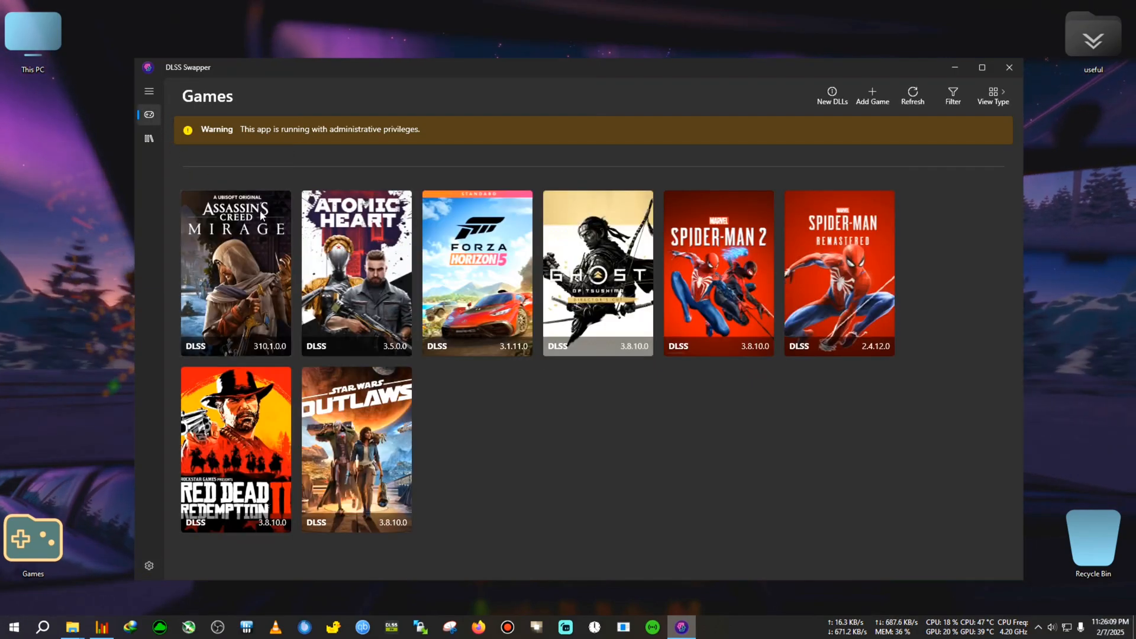
mouse_move(853, 348)
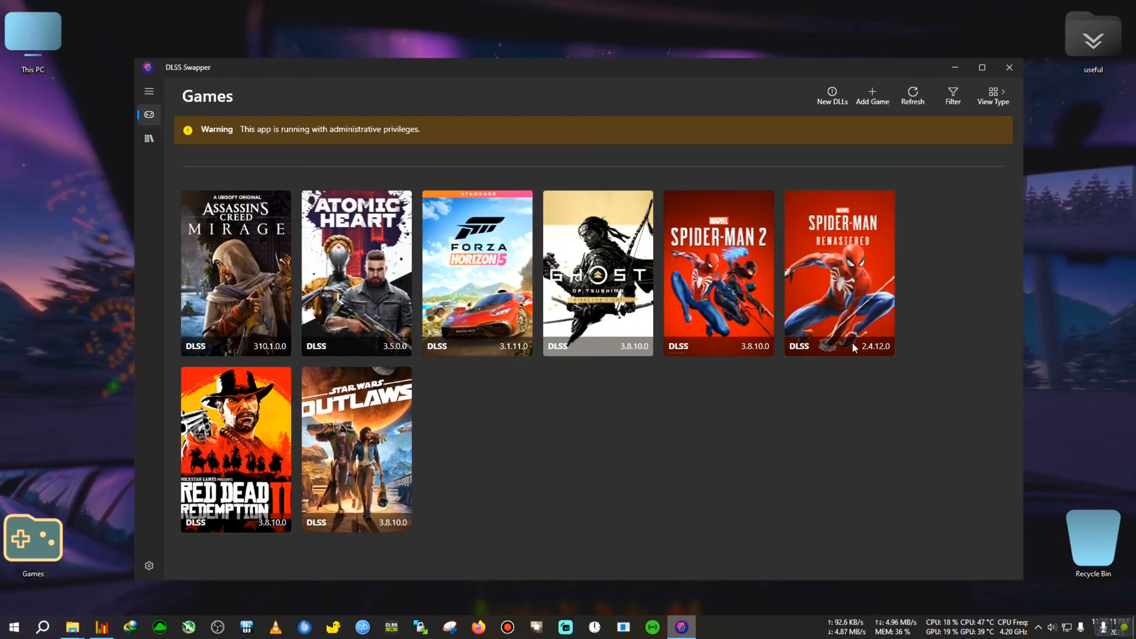
mouse_move(382, 371)
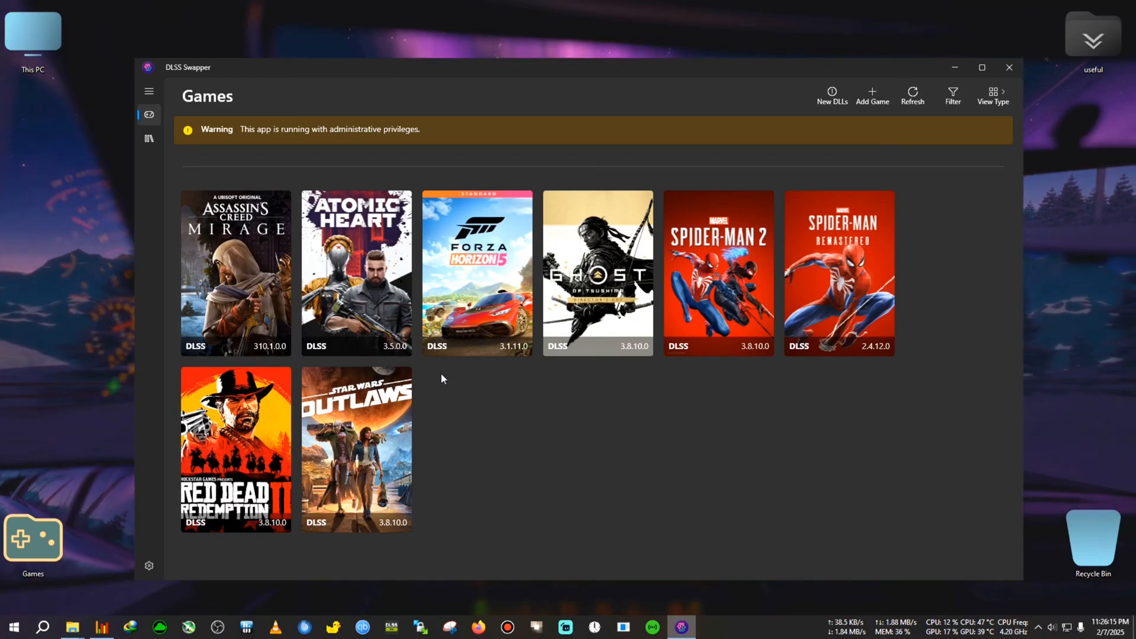
mouse_move(568, 435)
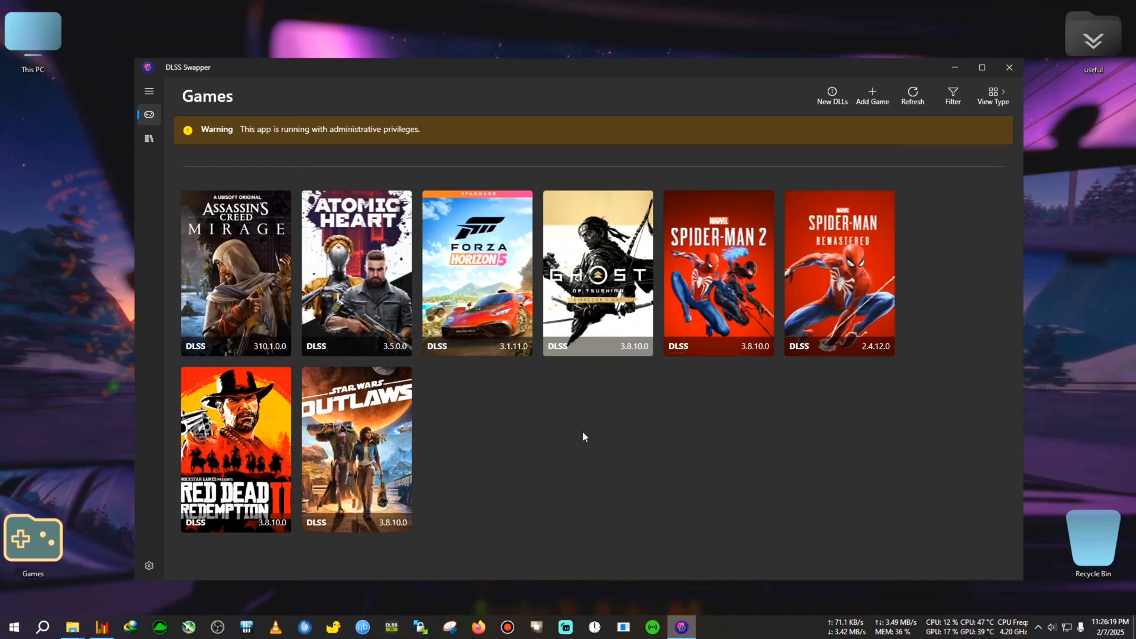
mouse_move(570, 437)
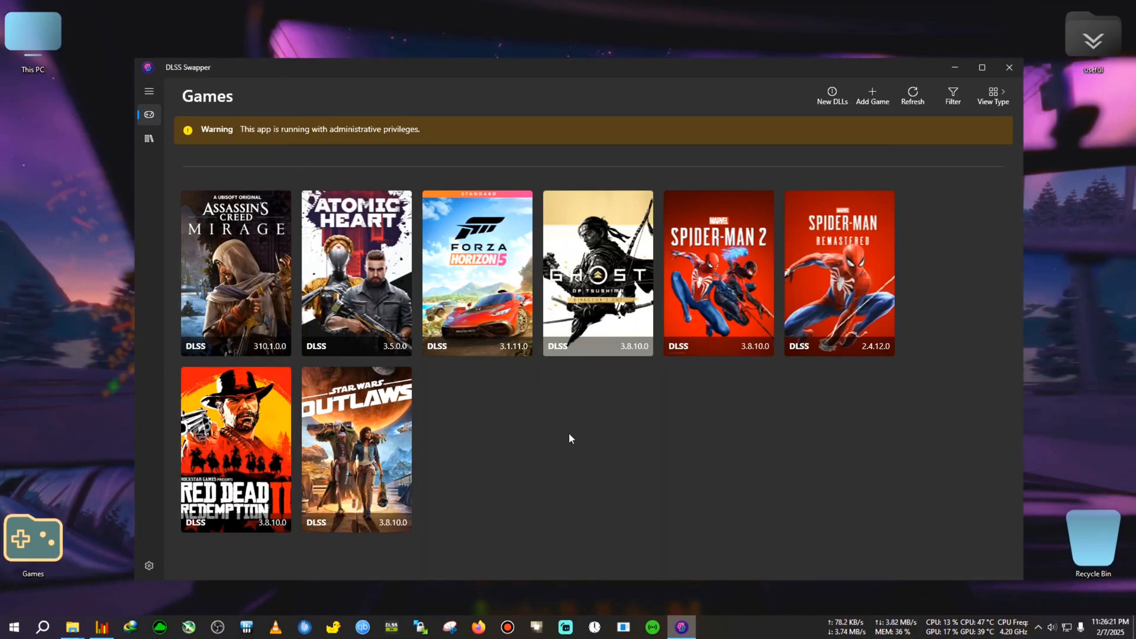
mouse_move(348, 263)
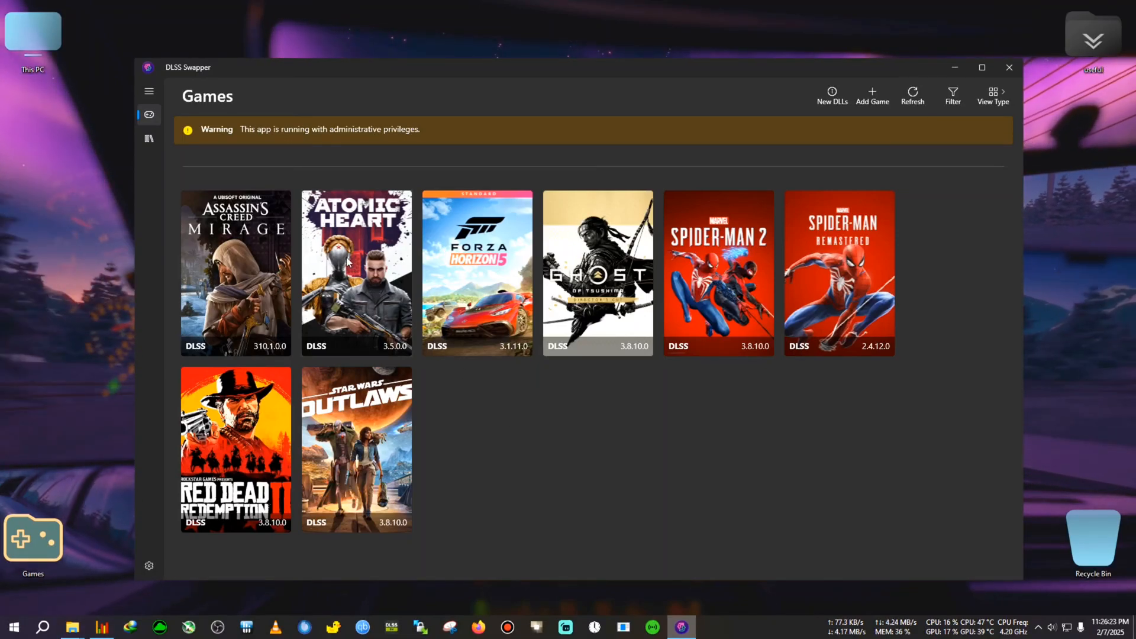
Step: Show Atomic Heart's details with its DLSS 3.5, frame generation 3.7 and XeSS versions
click(357, 272)
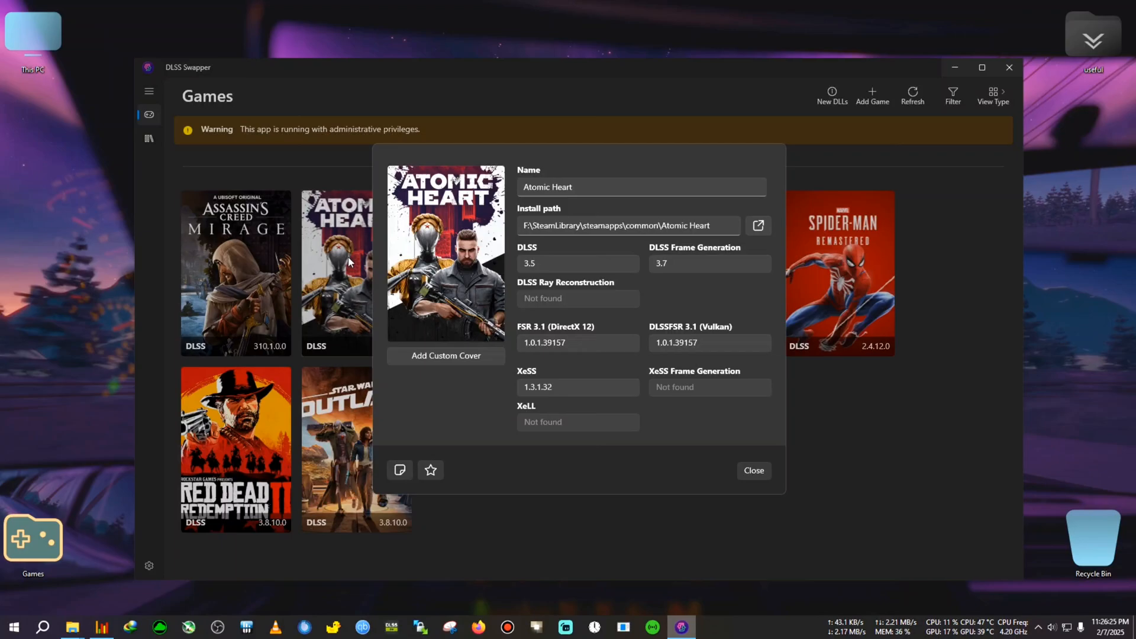
mouse_move(458, 328)
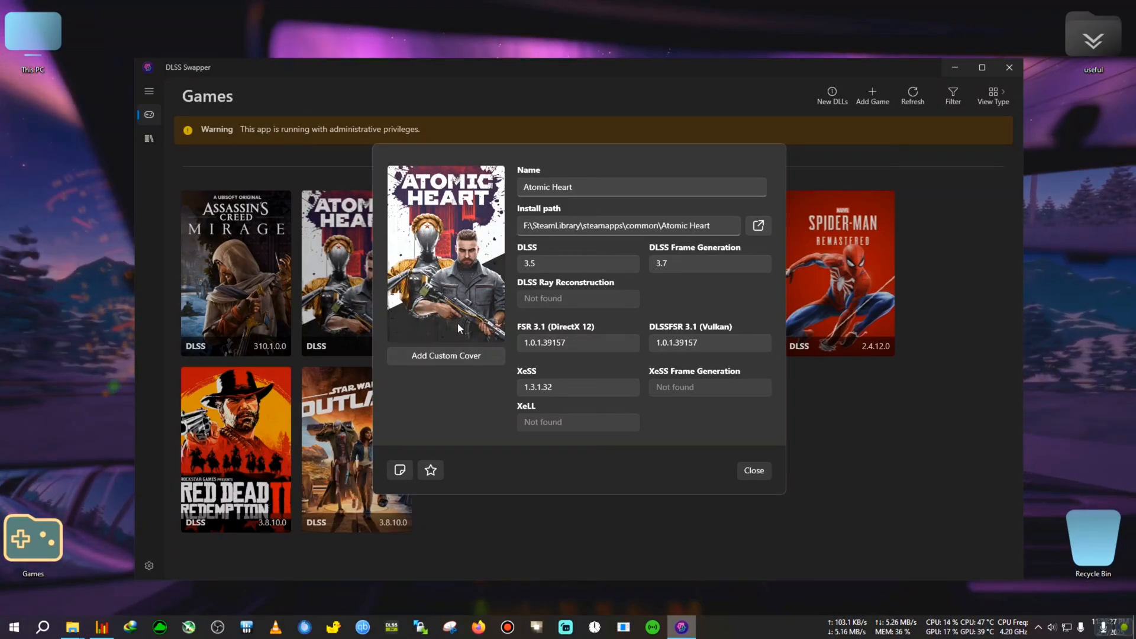
mouse_move(576, 392)
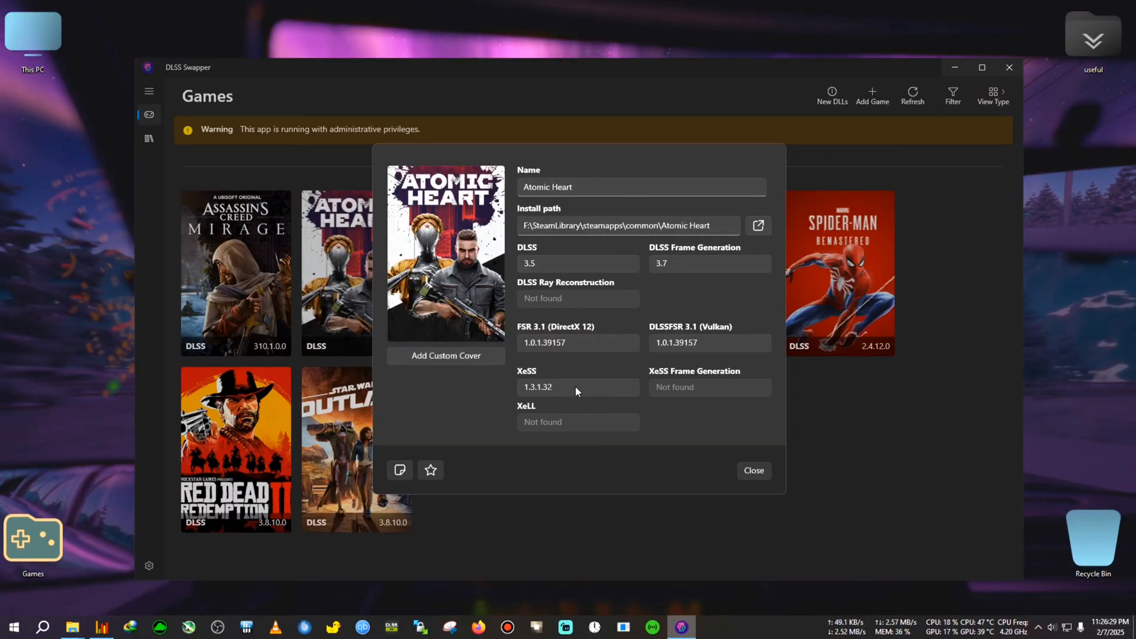
mouse_move(545, 453)
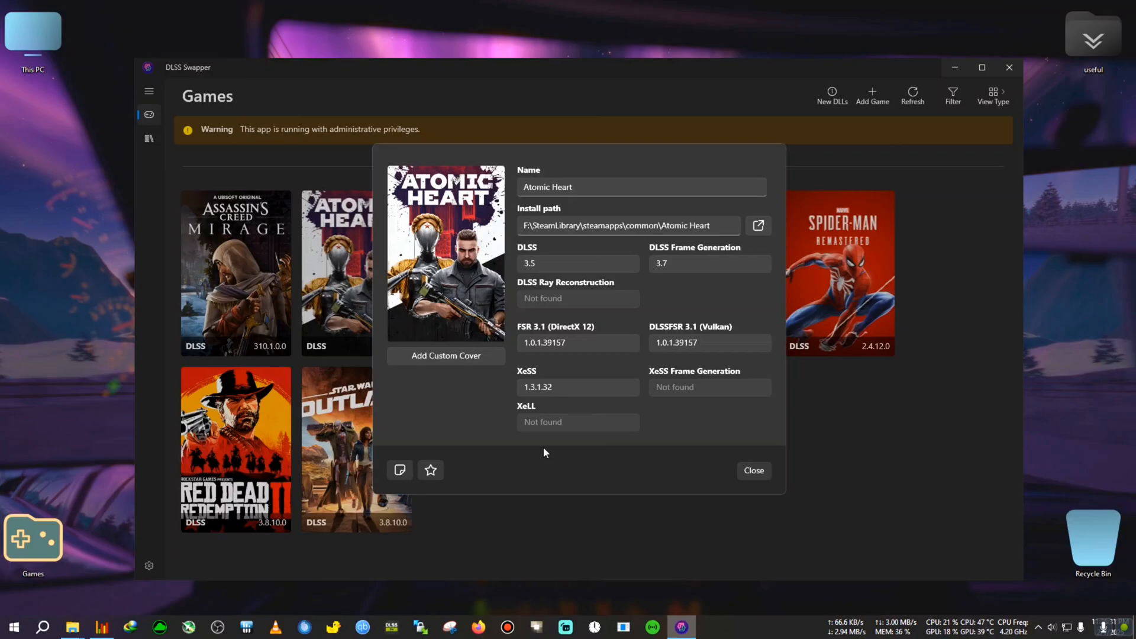
mouse_move(633, 459)
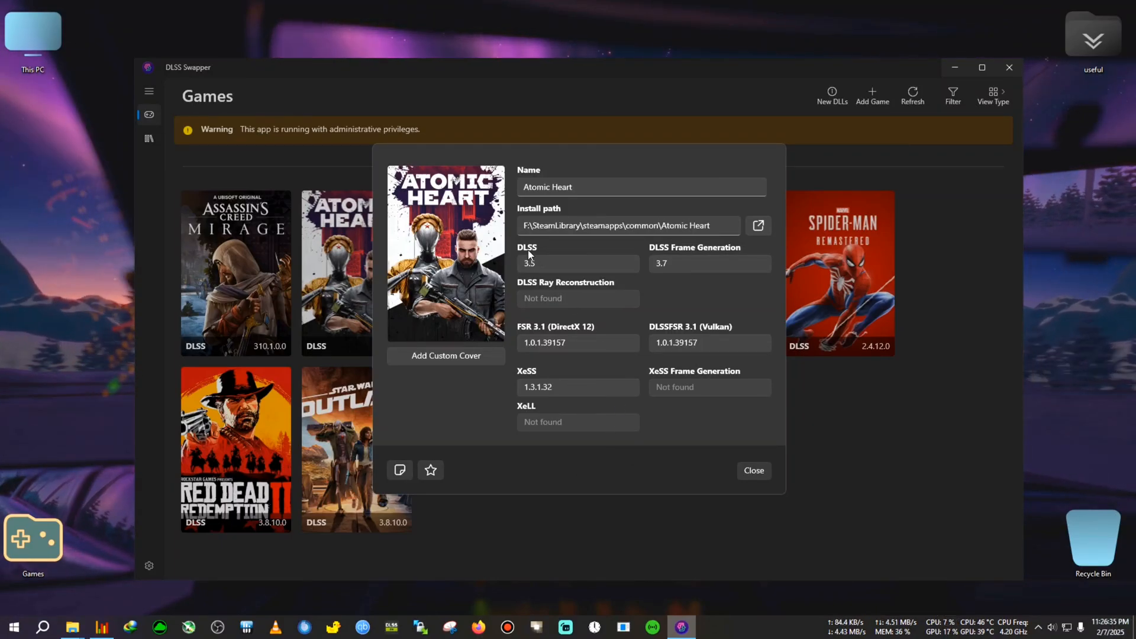
mouse_move(536, 347)
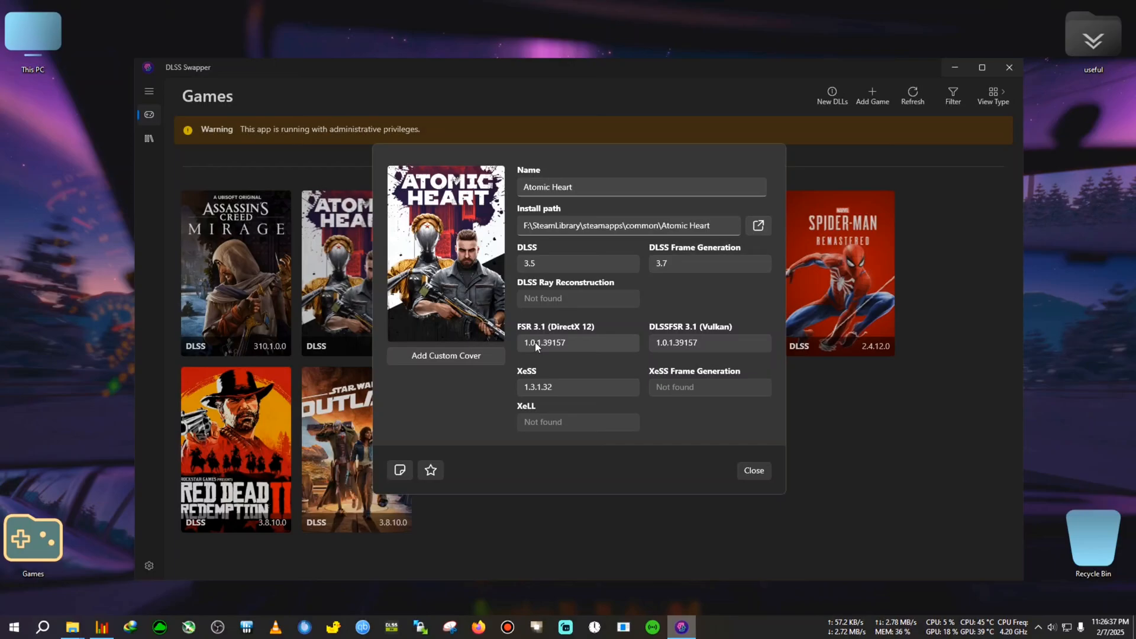
mouse_move(537, 389)
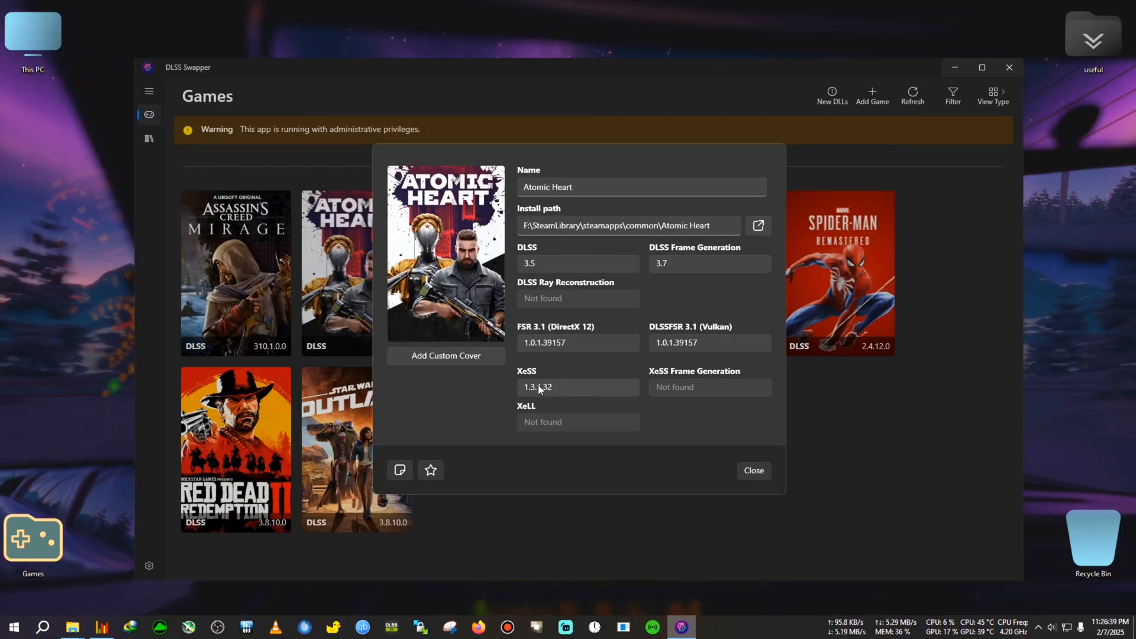
mouse_move(559, 394)
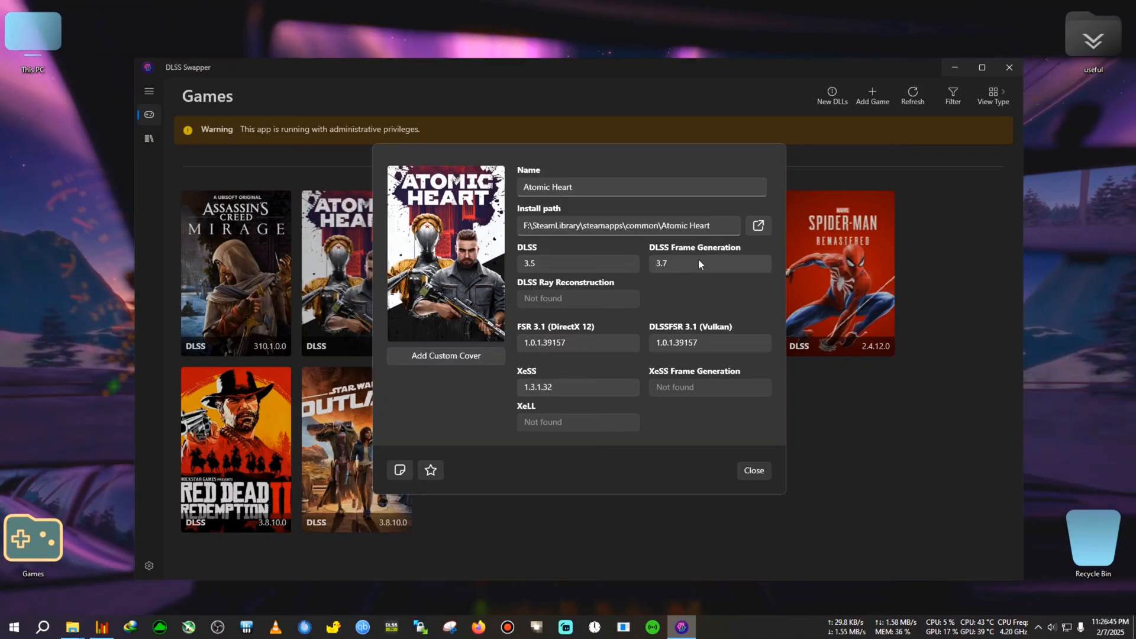
mouse_move(687, 346)
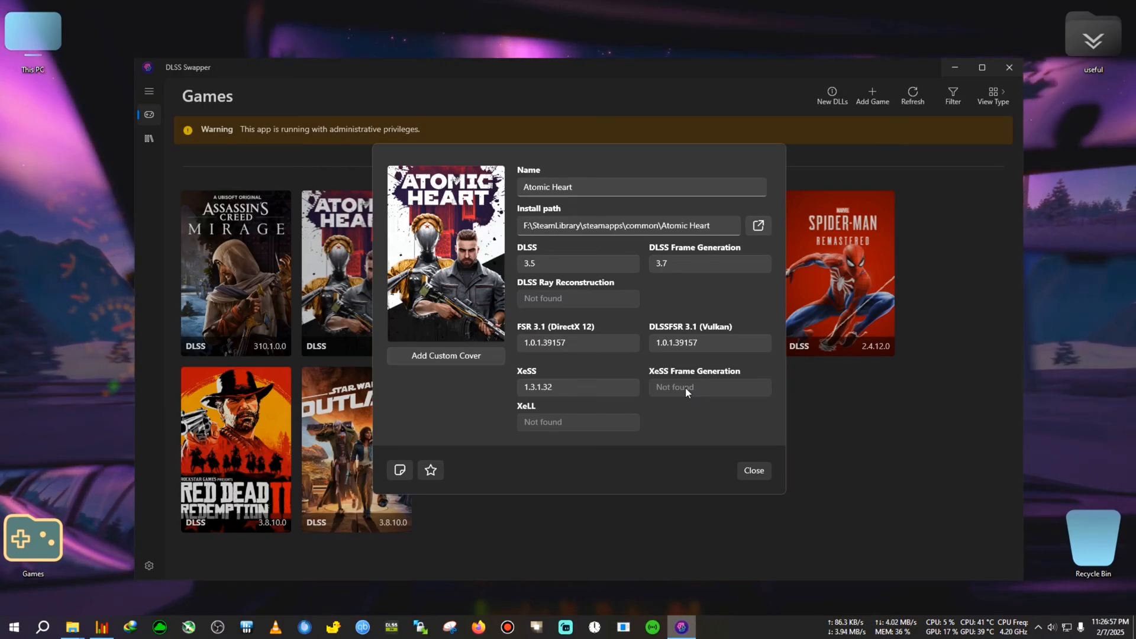
mouse_move(532, 416)
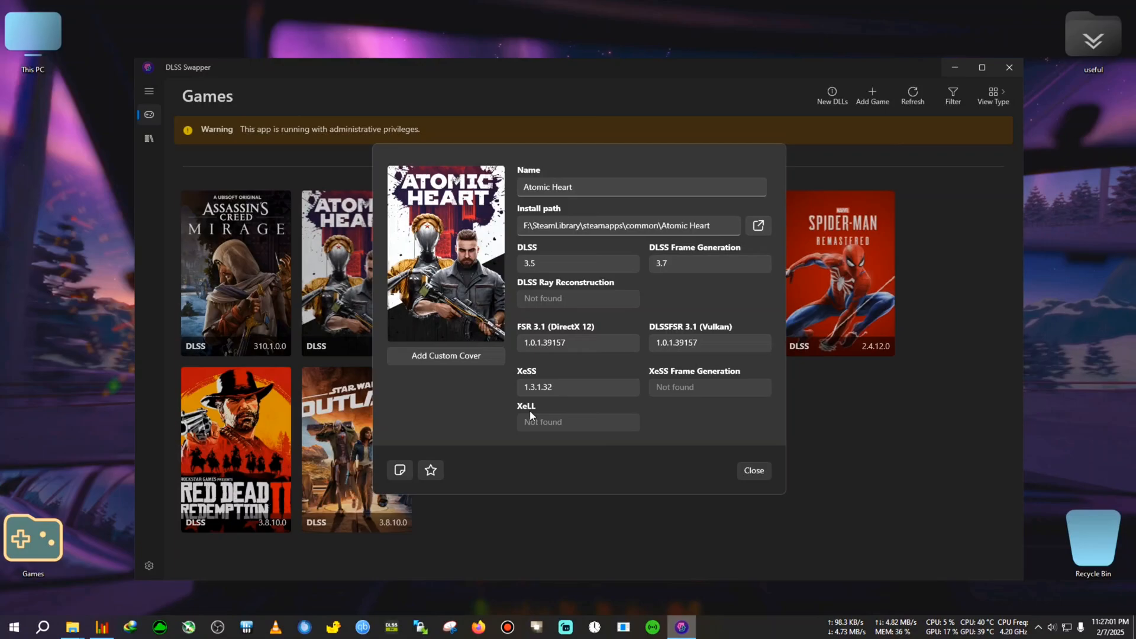
mouse_move(687, 428)
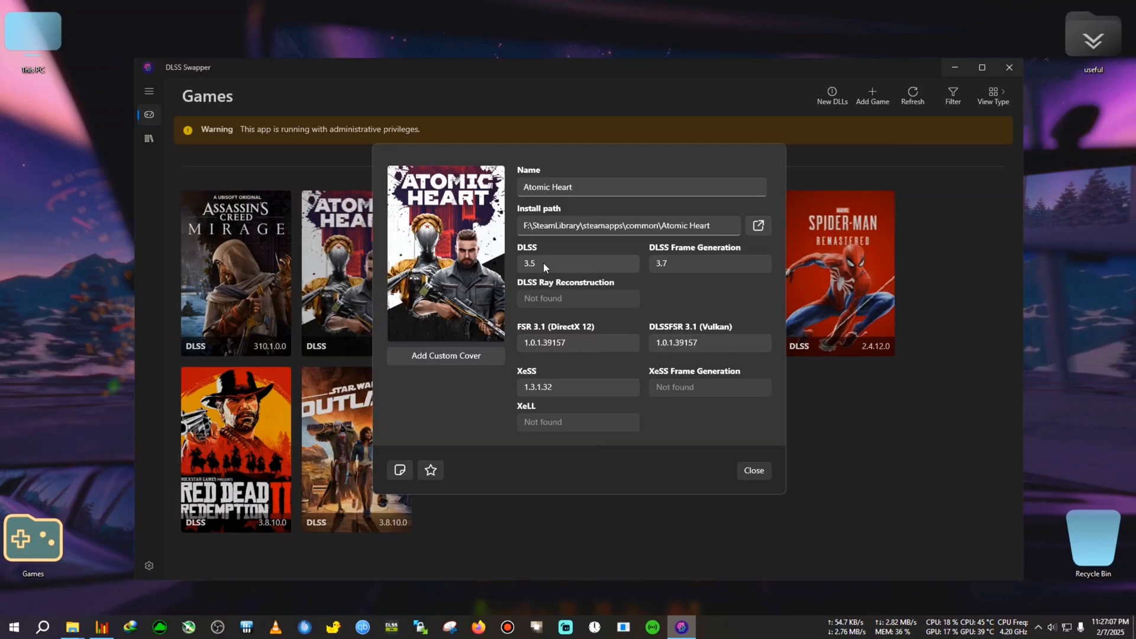
Step: Swap Atomic Heart's DLSS from 3.5 to v310.2.1 and close its details dialog
click(577, 263)
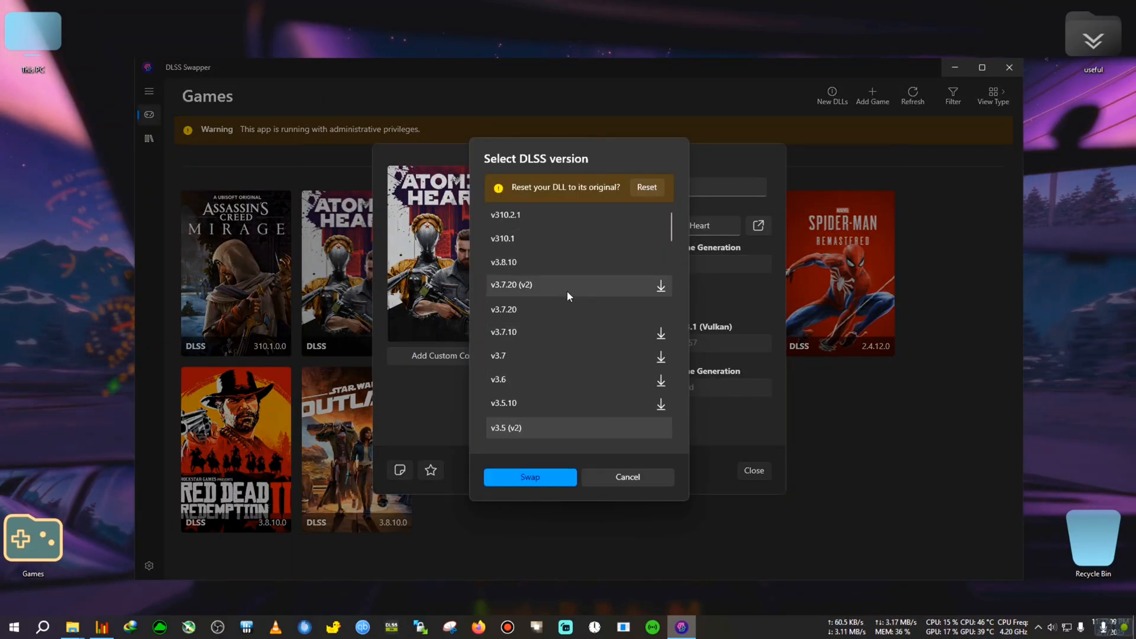
click(627, 476)
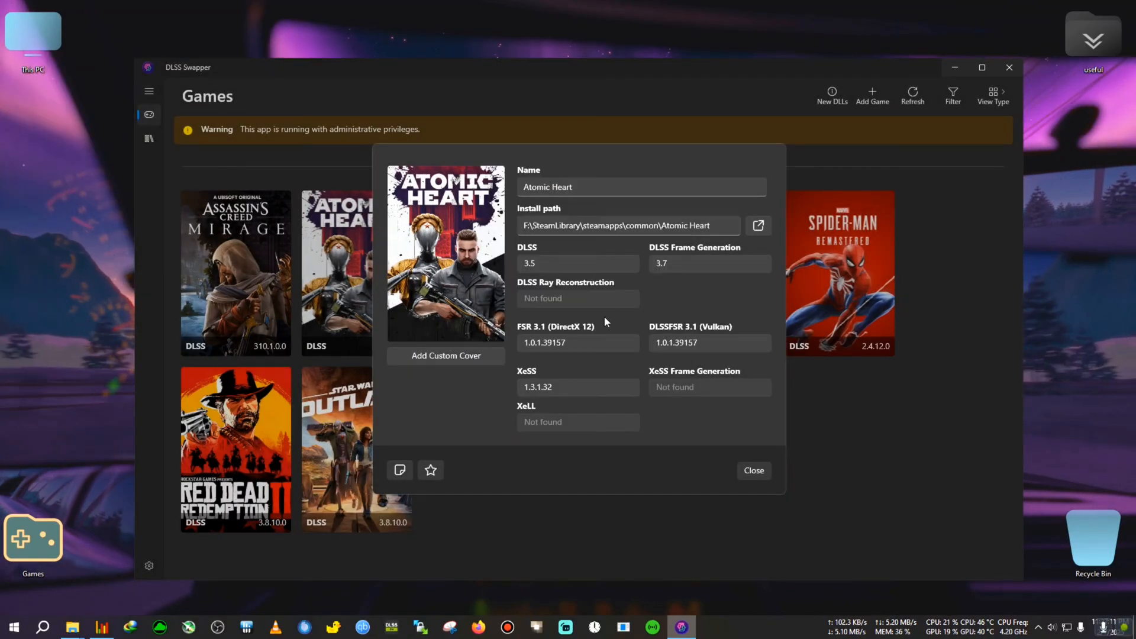
mouse_move(560, 283)
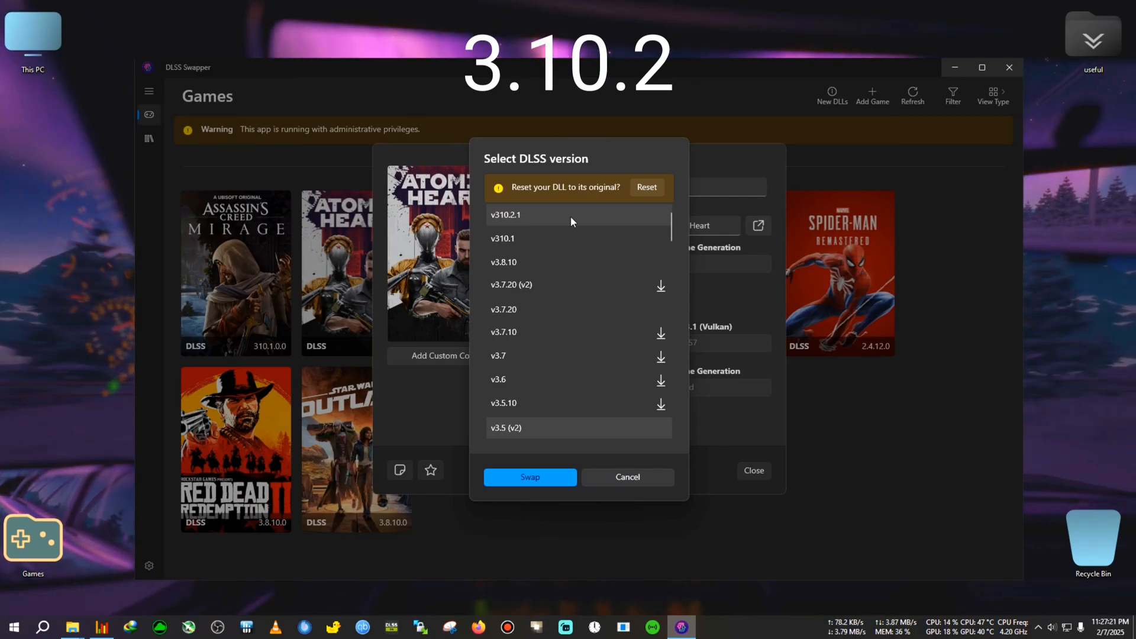
mouse_move(529, 220)
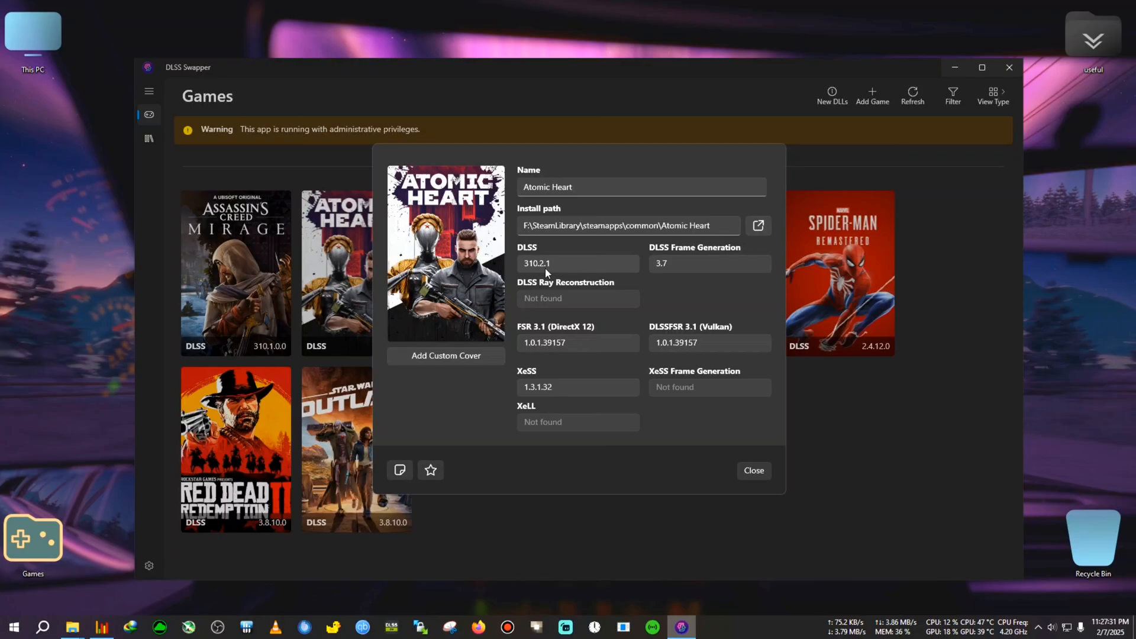
mouse_move(752, 469)
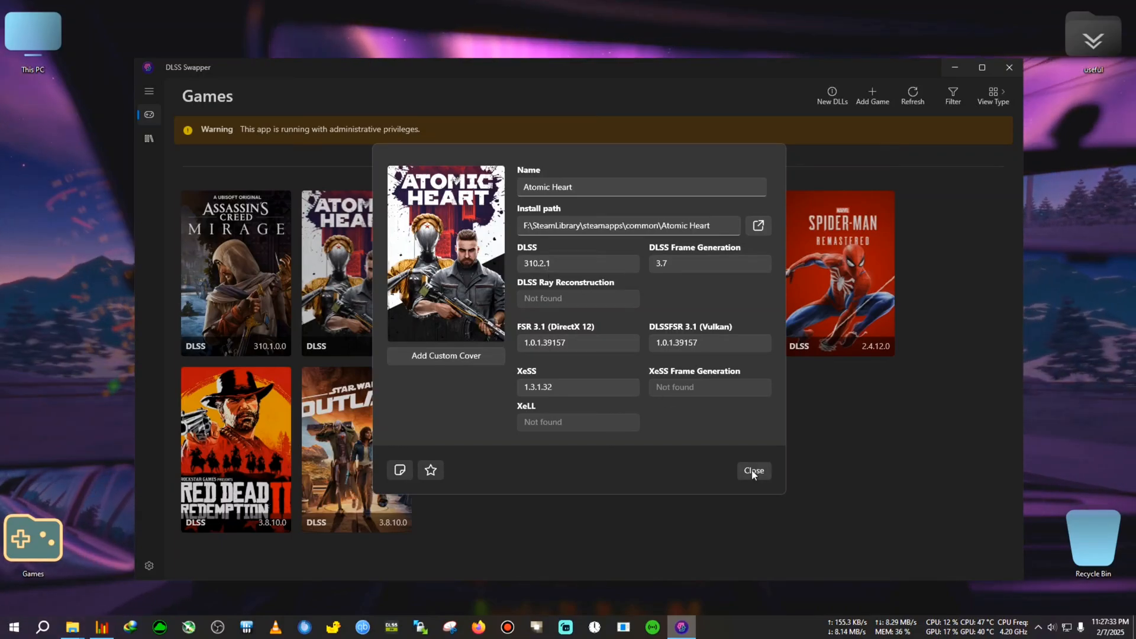
click(753, 471)
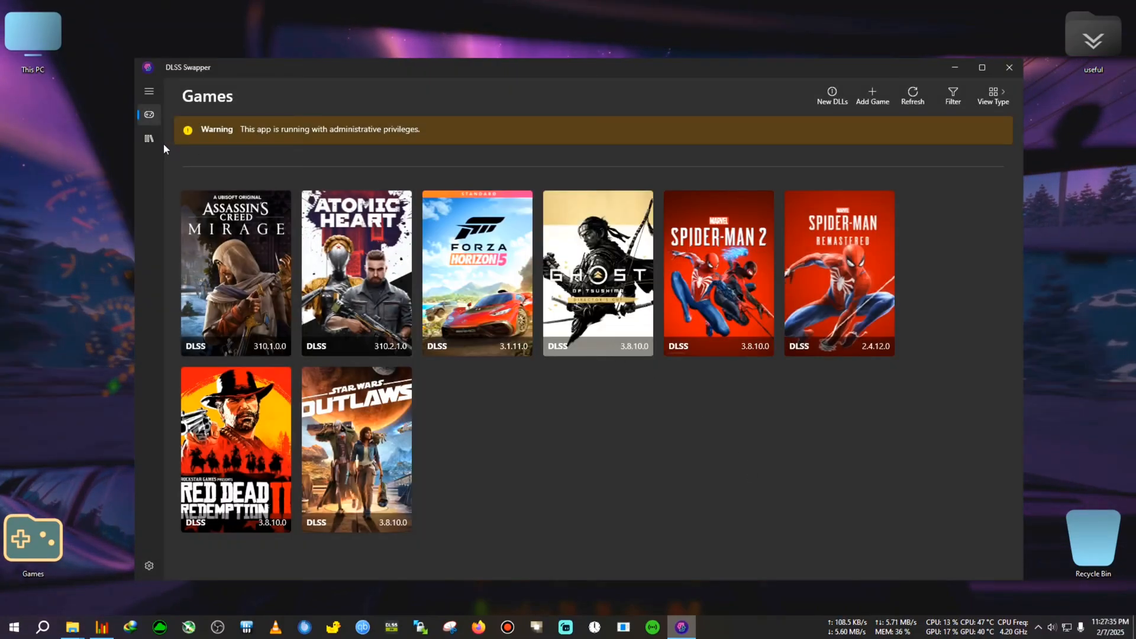
Step: Browse the Library's DLSS Ray Reconstruction and FSR 3.1 (DirectX 12) DLL version lists
click(149, 138)
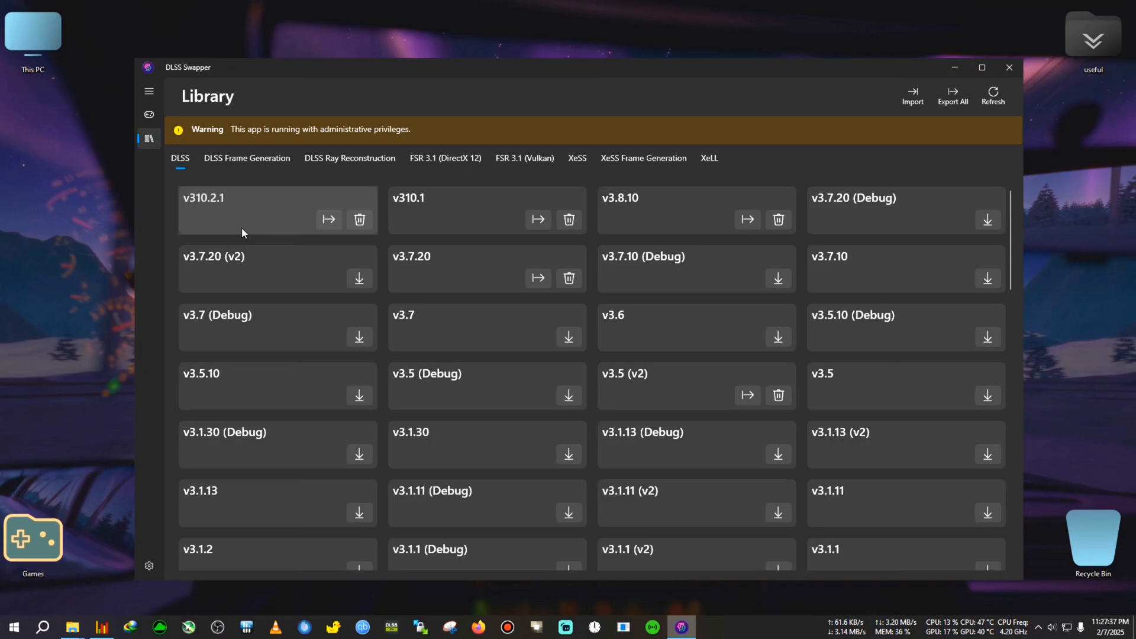
mouse_move(253, 168)
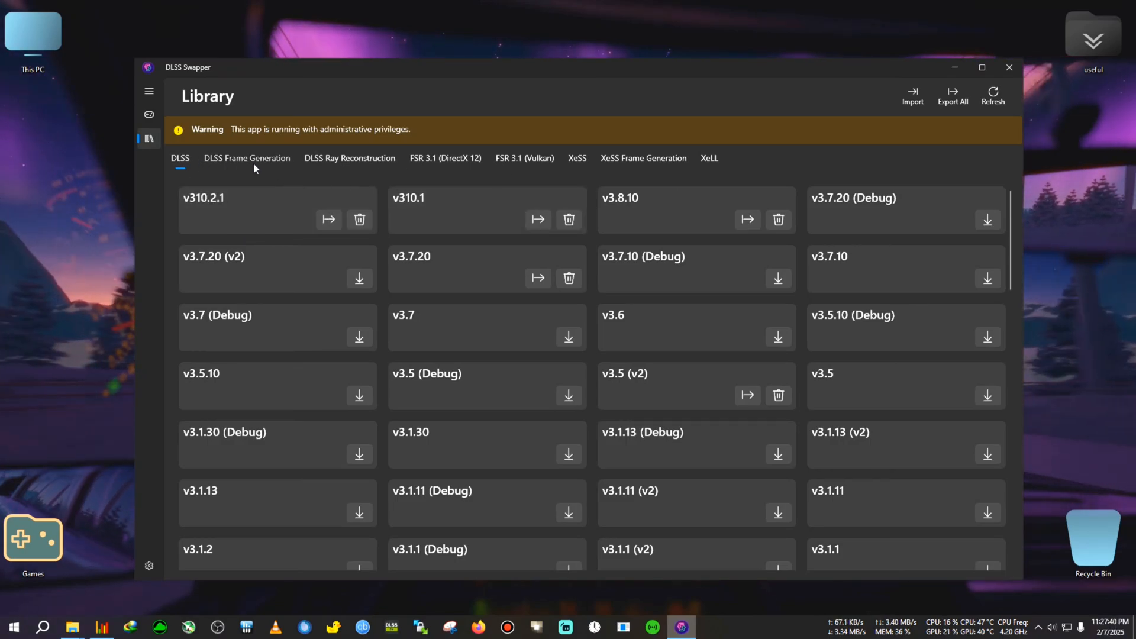
click(350, 157)
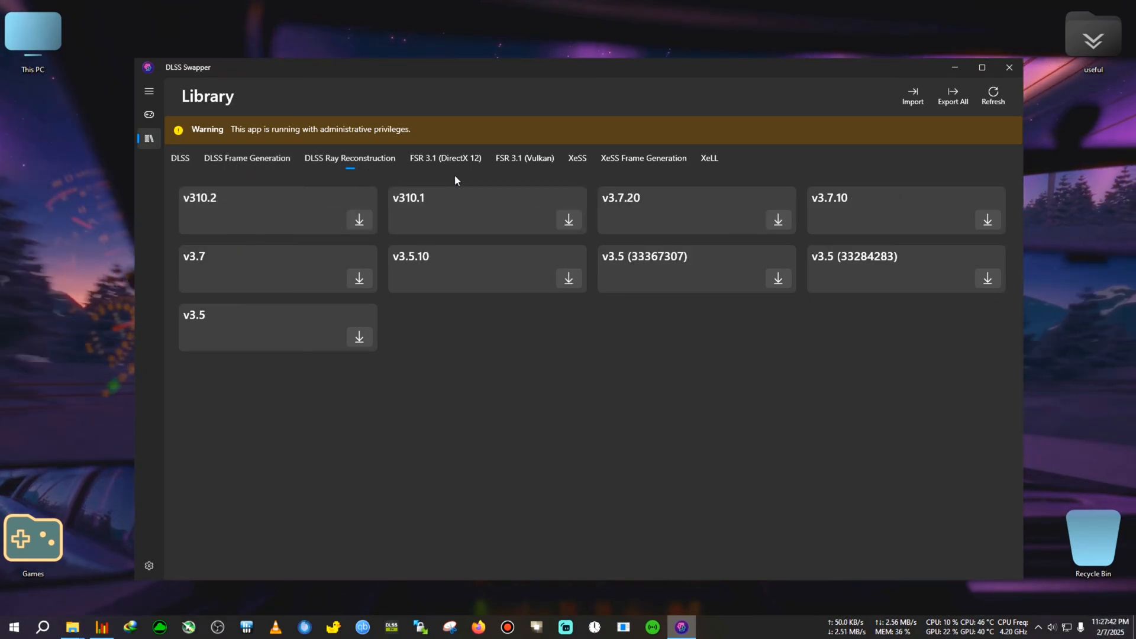
click(446, 157)
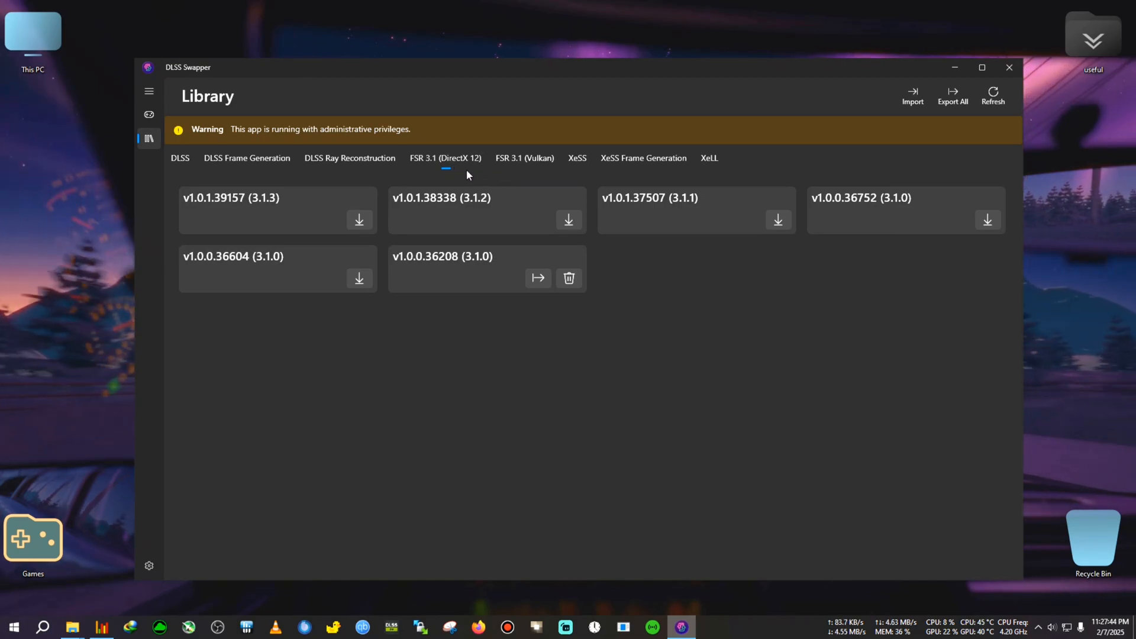
mouse_move(538, 164)
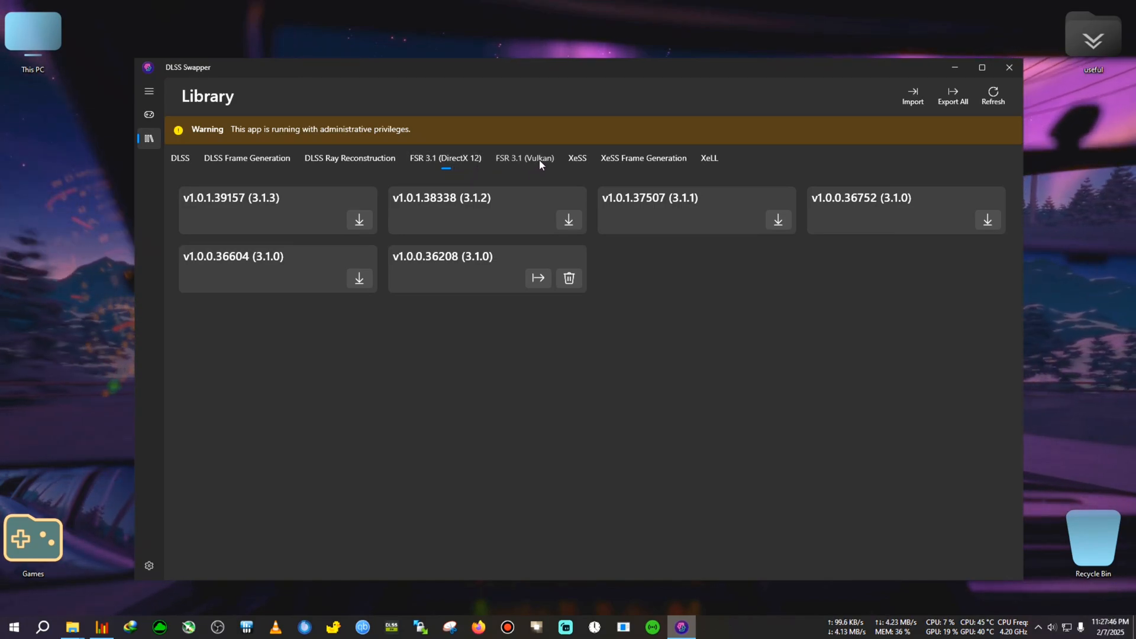
Step: Browse the FSR 3.1 (Vulkan), XeLL and XeSS Frame Generation DLL version lists
click(576, 157)
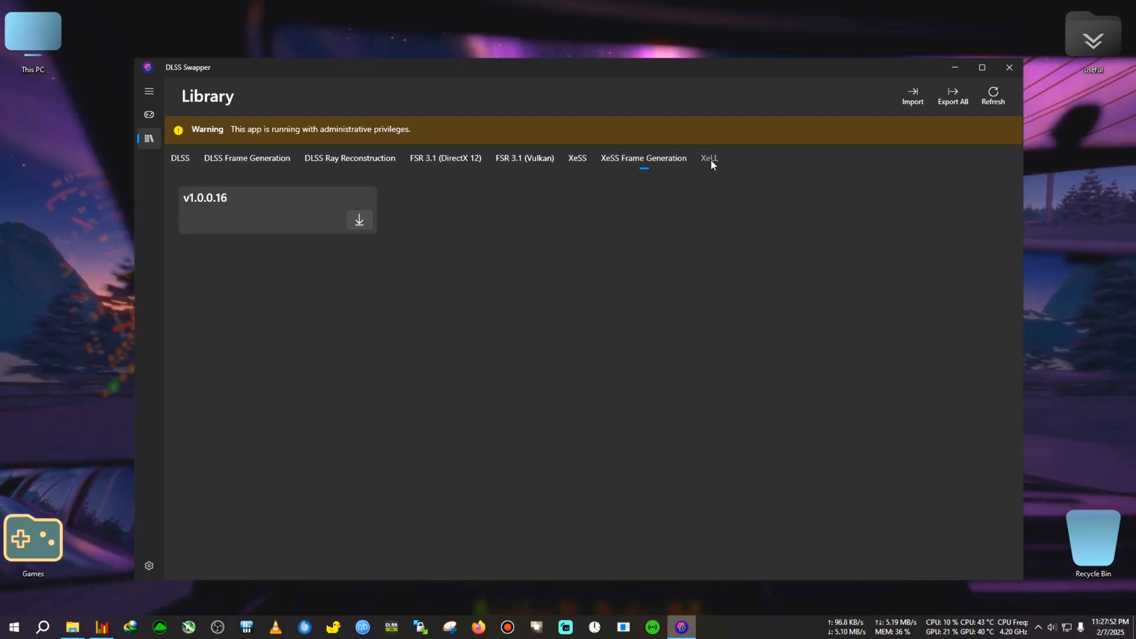
click(709, 157)
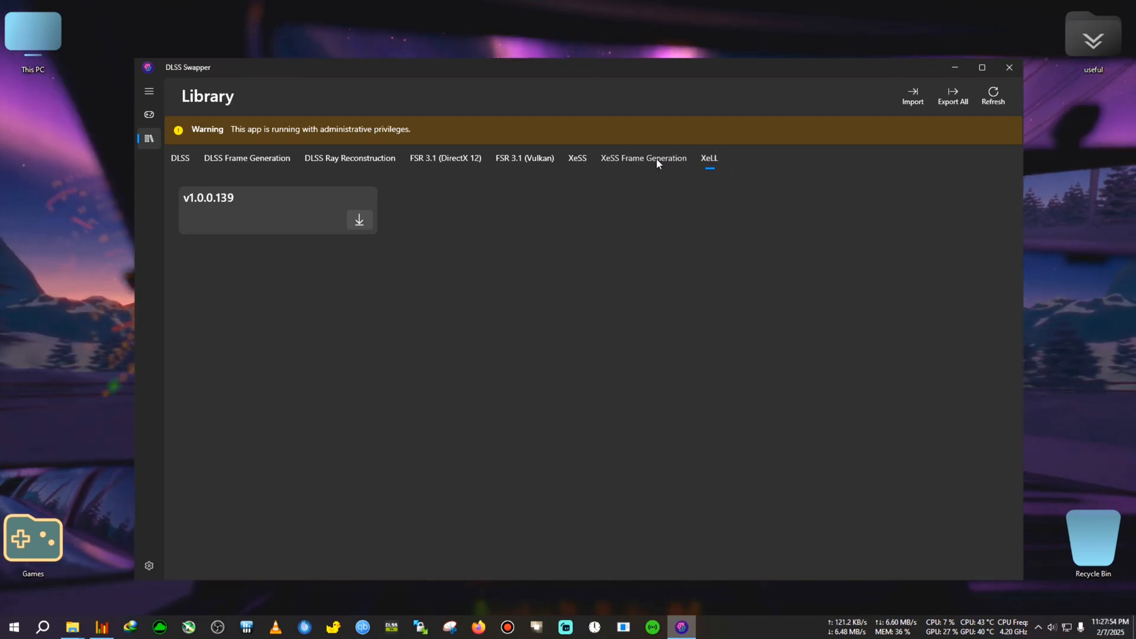
click(642, 157)
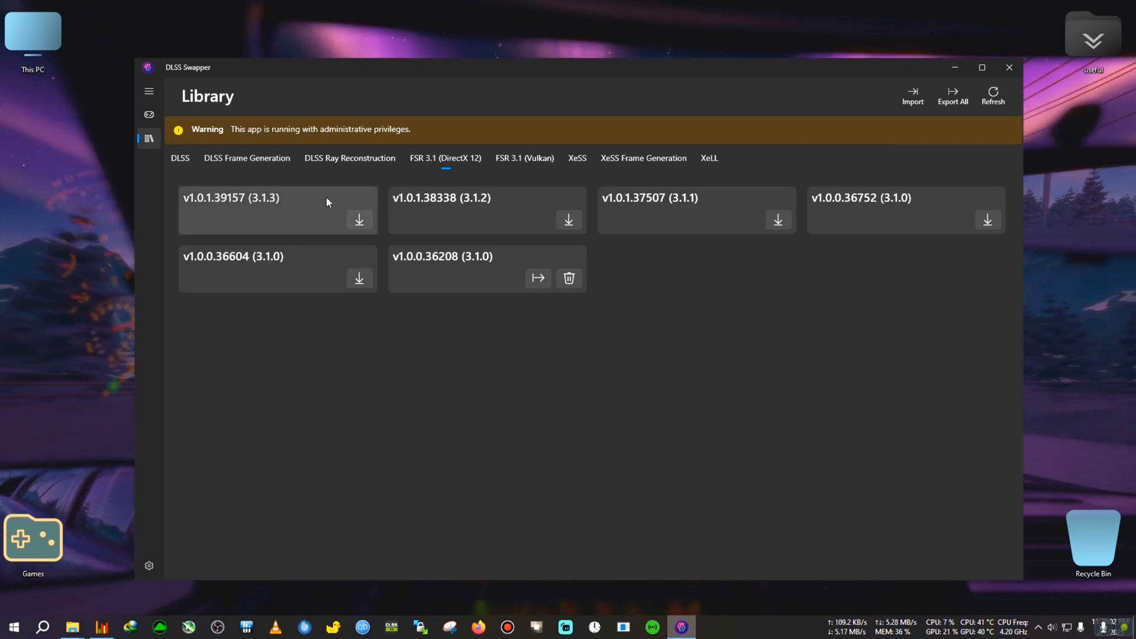
mouse_move(304, 199)
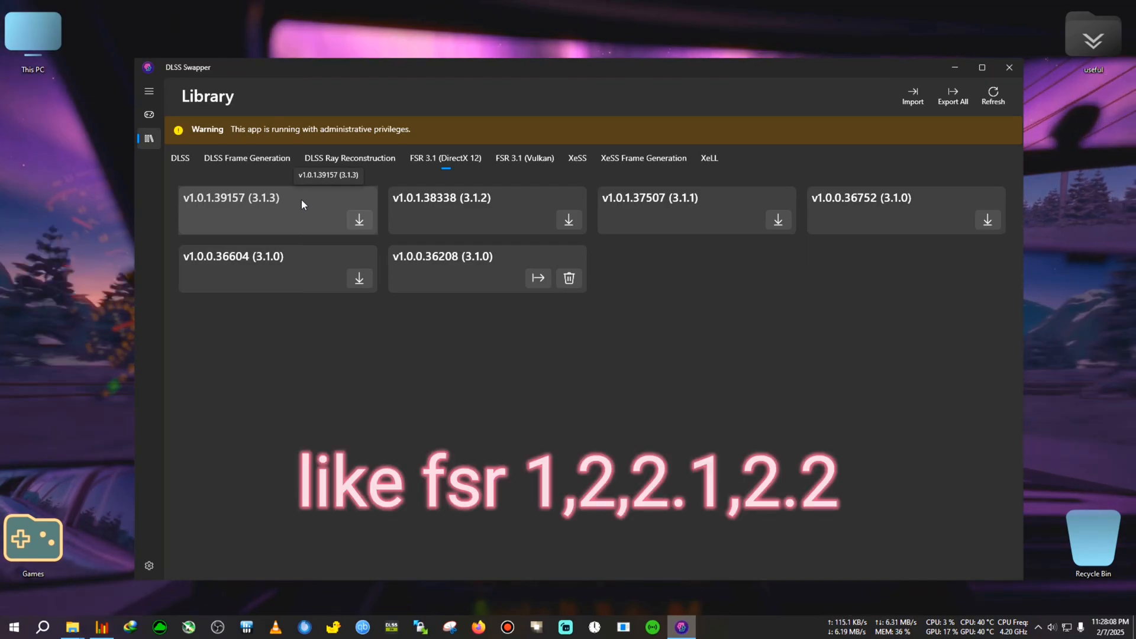
mouse_move(320, 205)
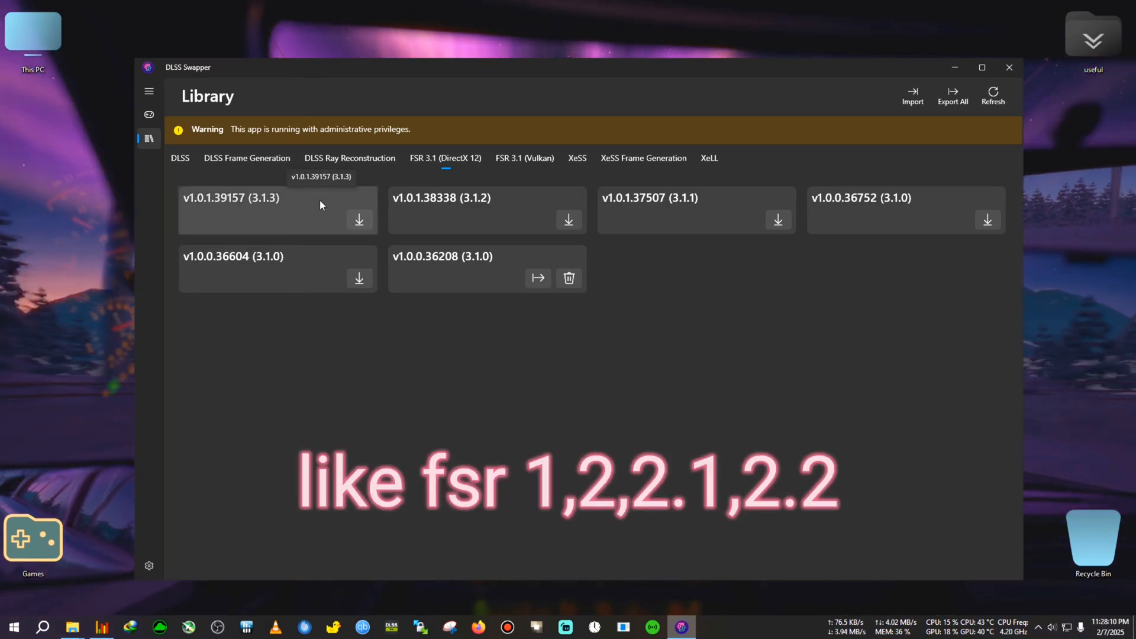
Step: Show the DLSS DLL list, then return to the Games library
click(180, 158)
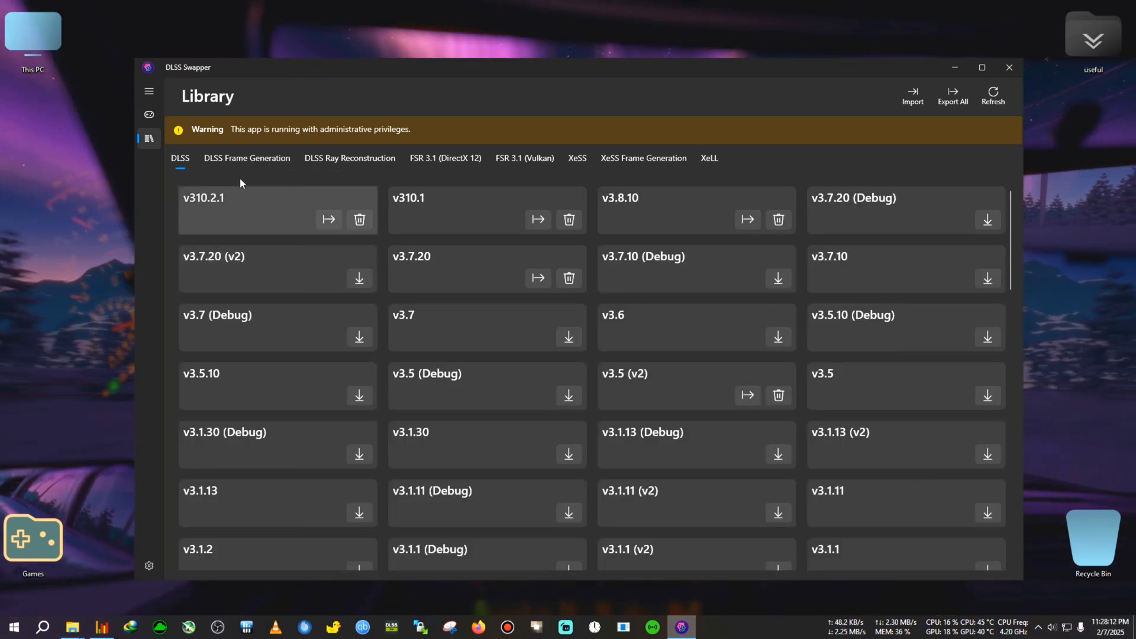
click(149, 115)
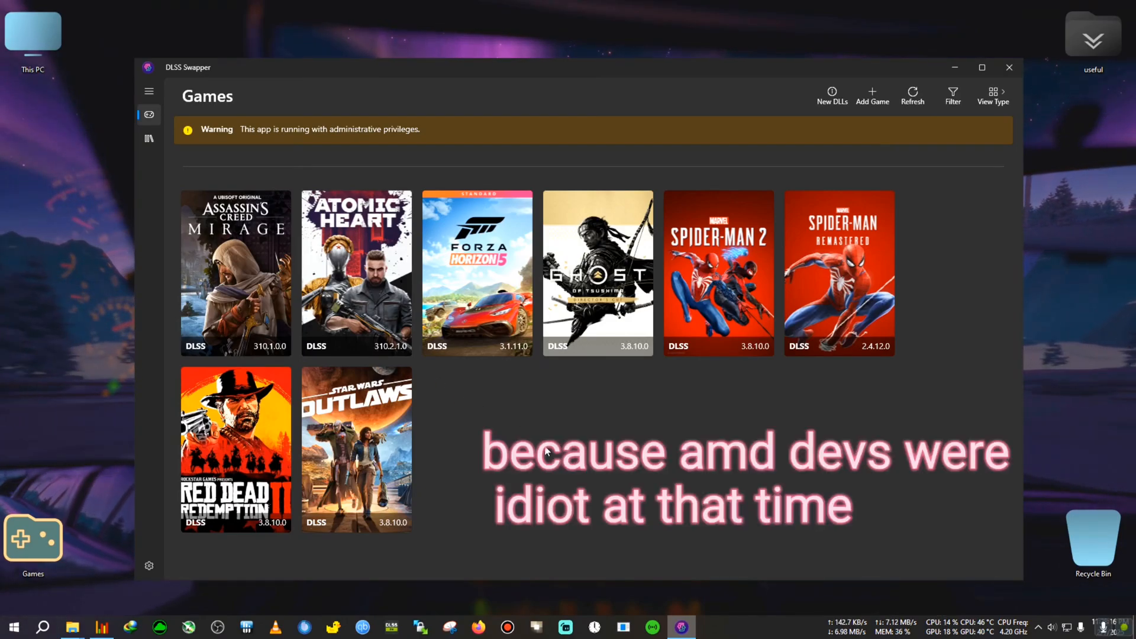
mouse_move(526, 419)
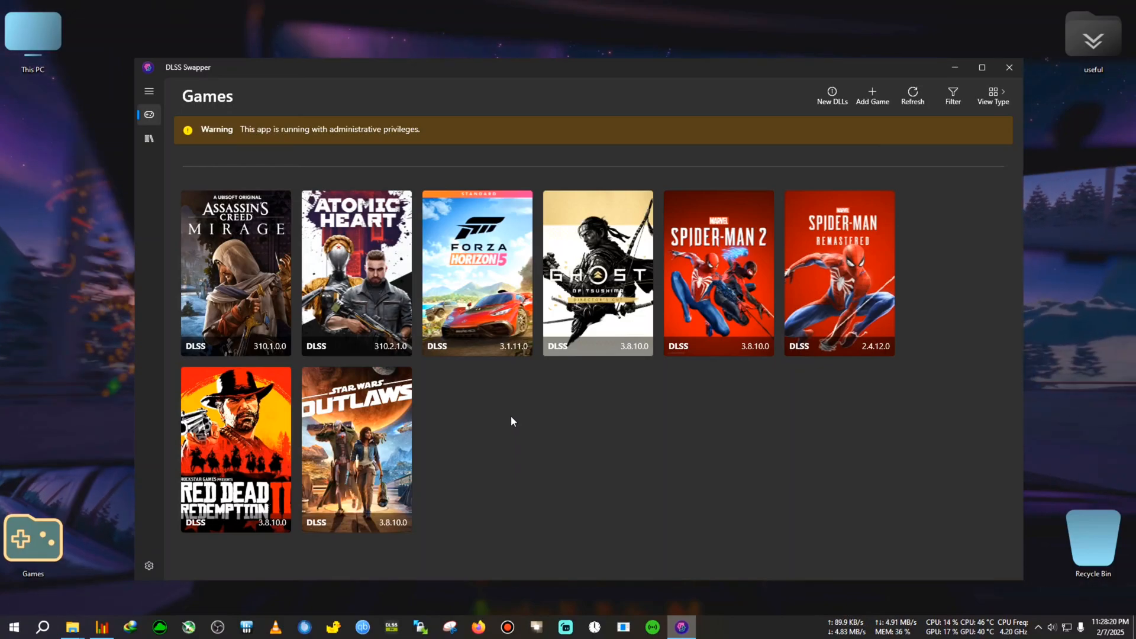
click(718, 272)
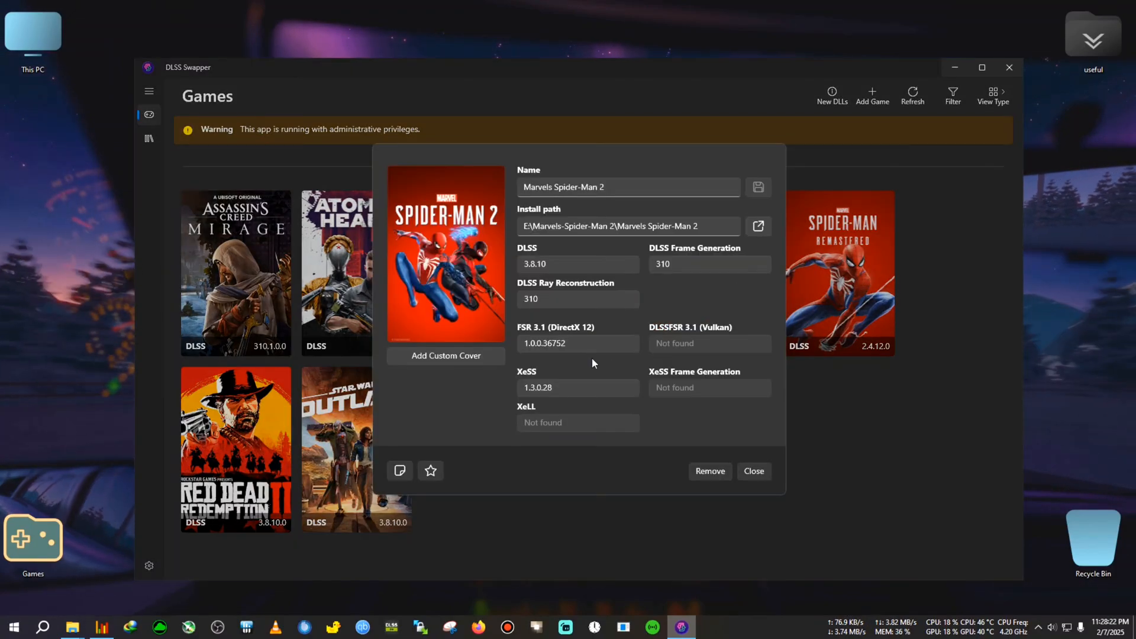
mouse_move(665, 307)
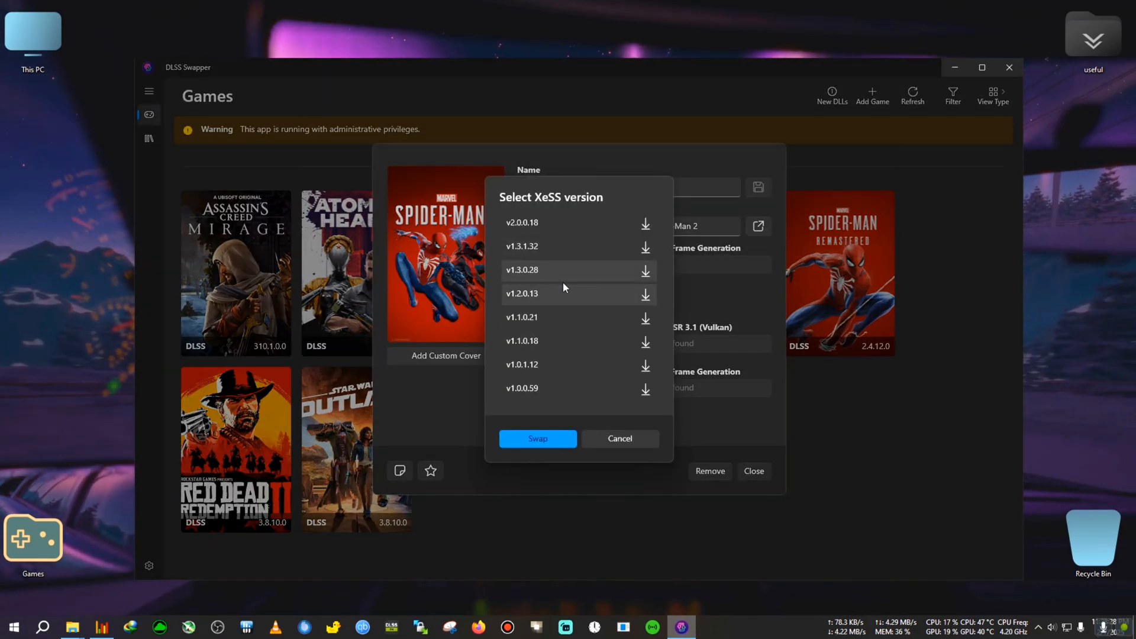
mouse_move(588, 365)
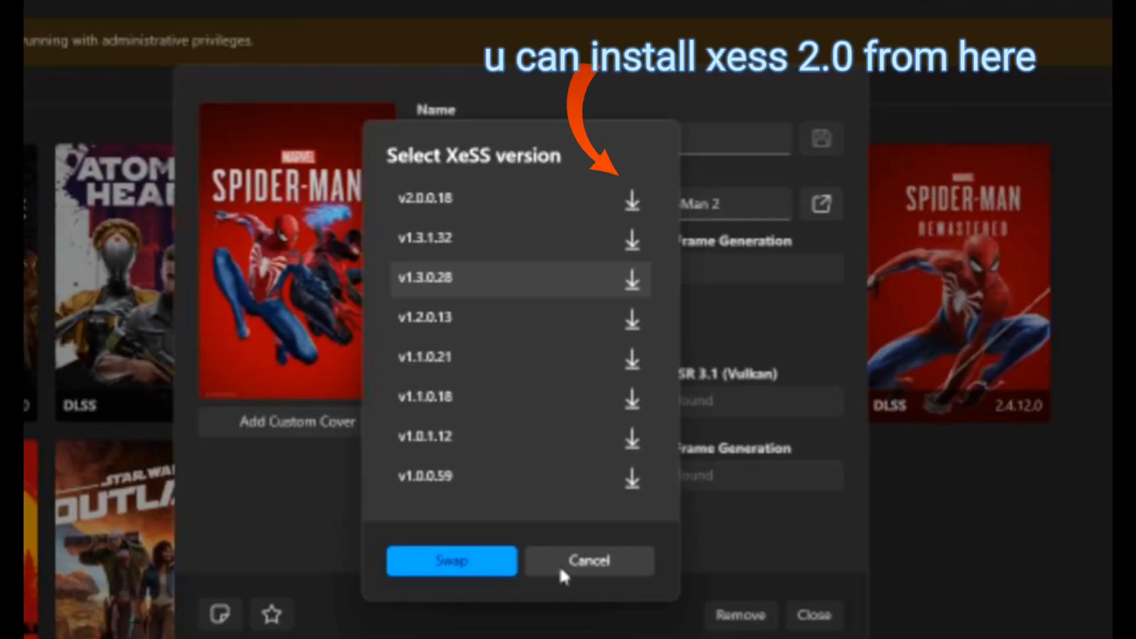
click(588, 560)
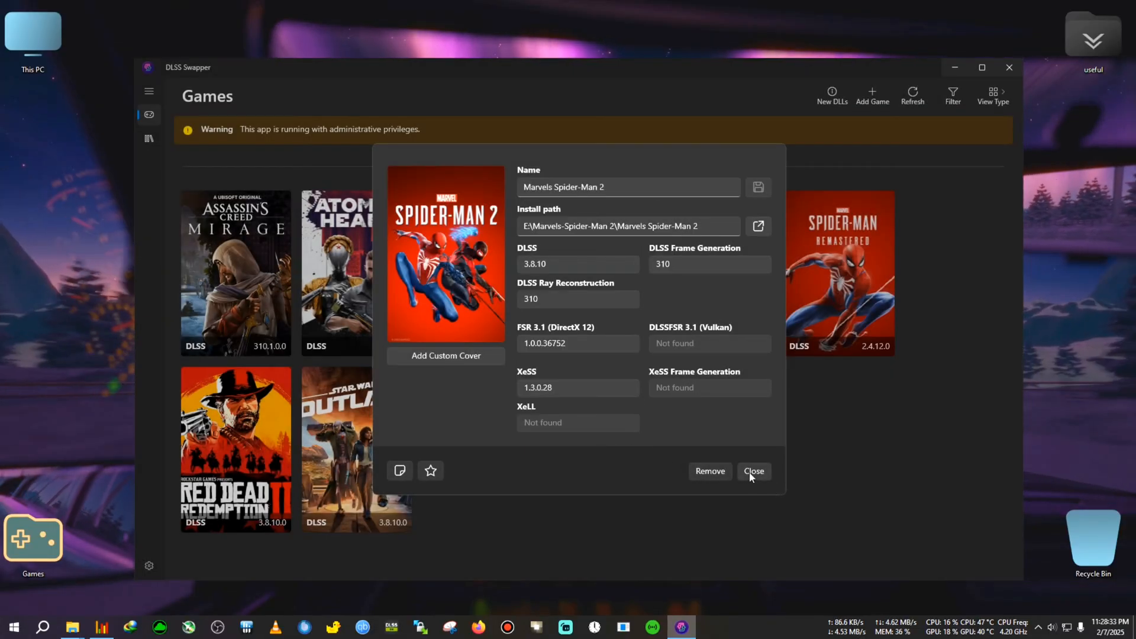
click(754, 471)
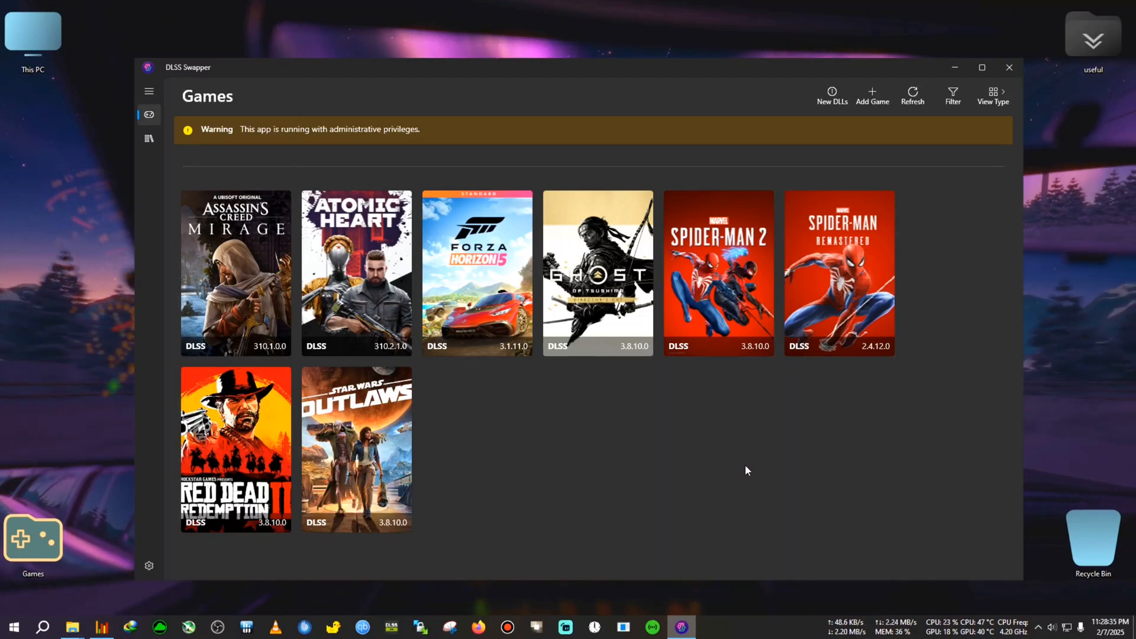
mouse_move(690, 464)
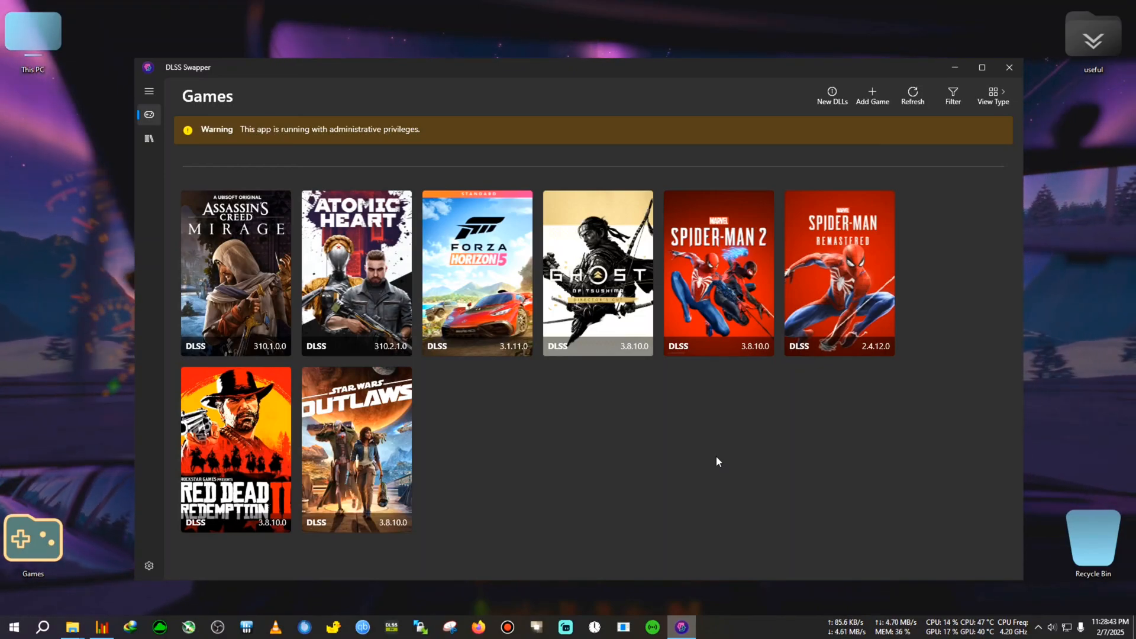
click(356, 274)
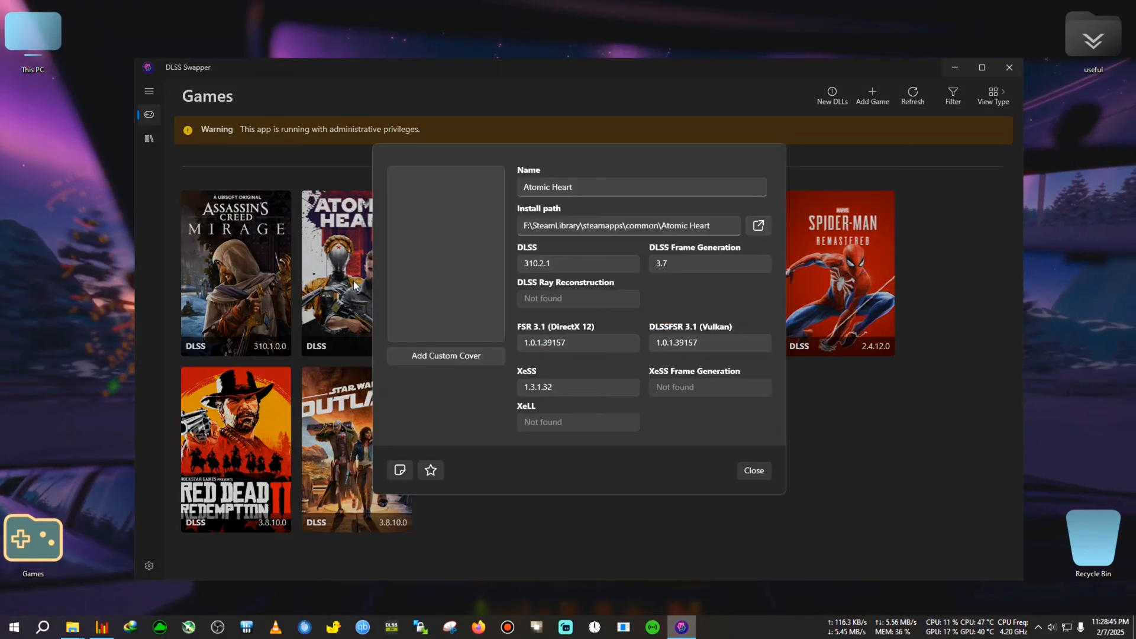
click(753, 470)
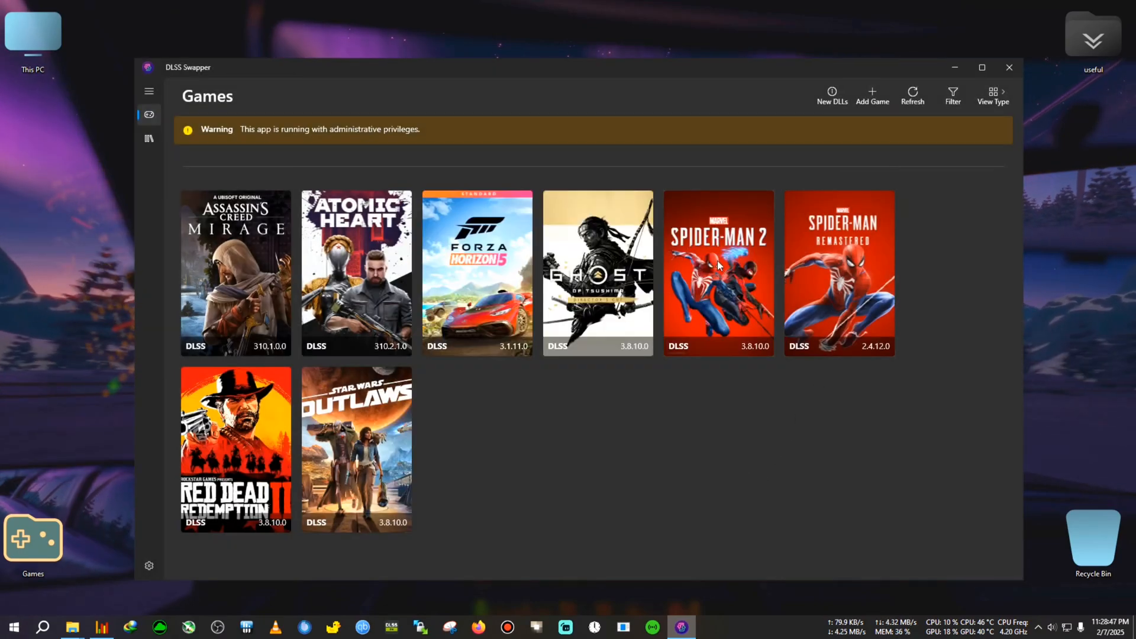
click(718, 272)
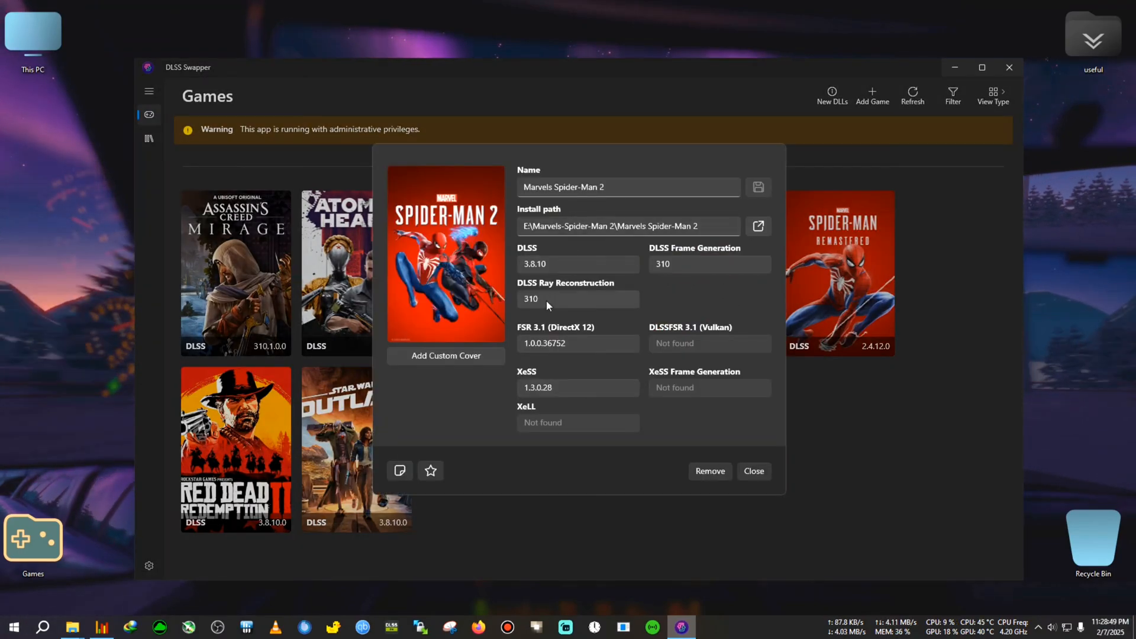
click(577, 298)
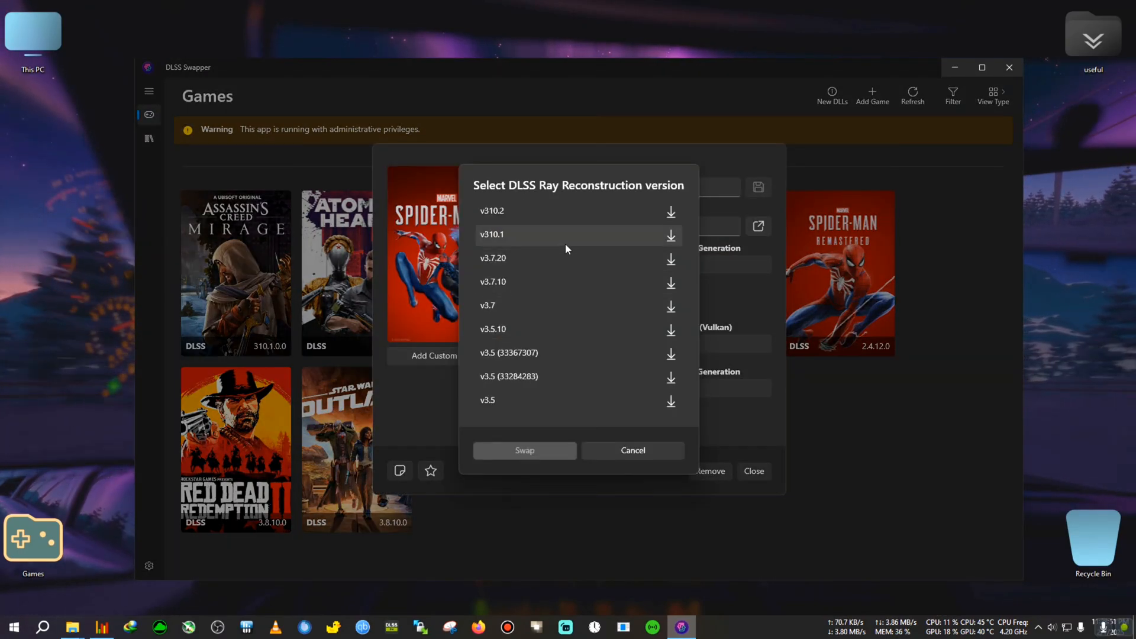
click(630, 450)
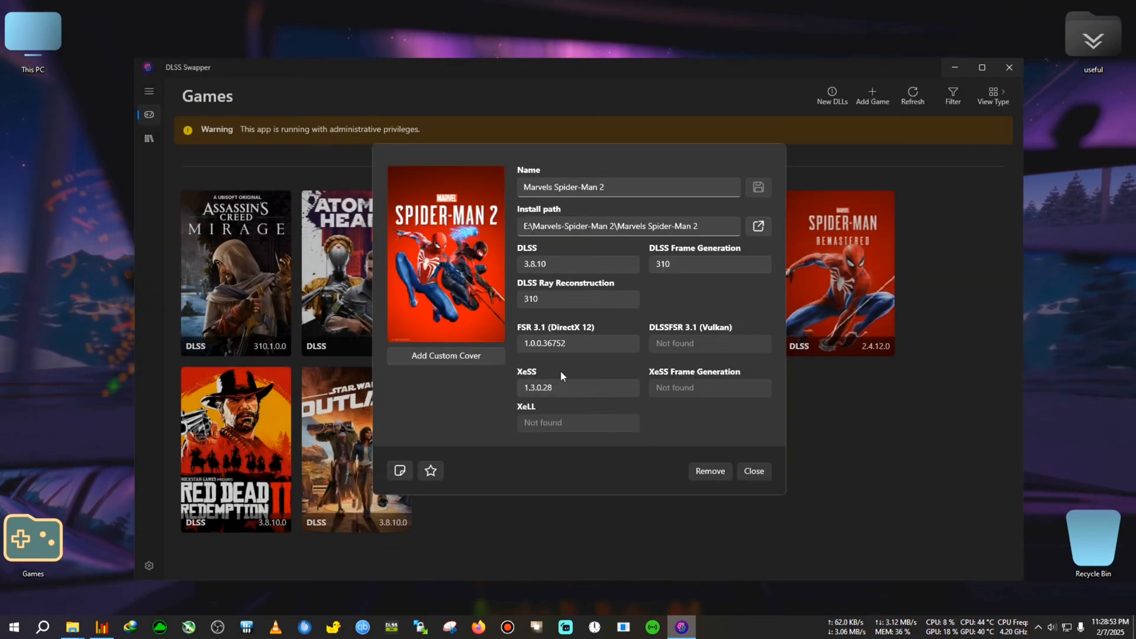
click(577, 343)
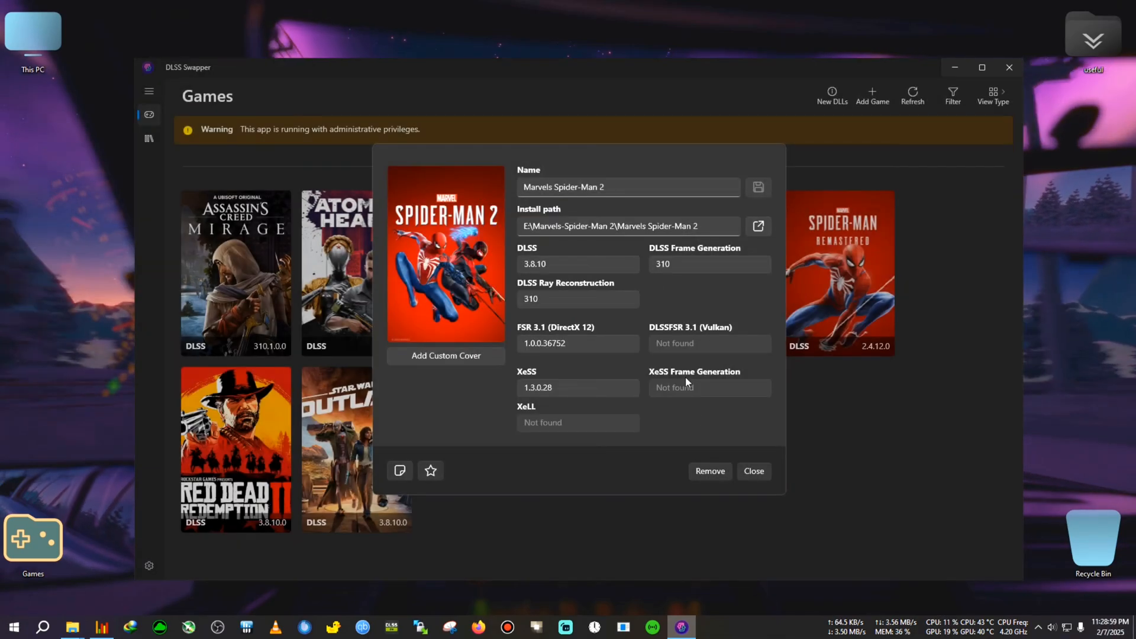
click(753, 471)
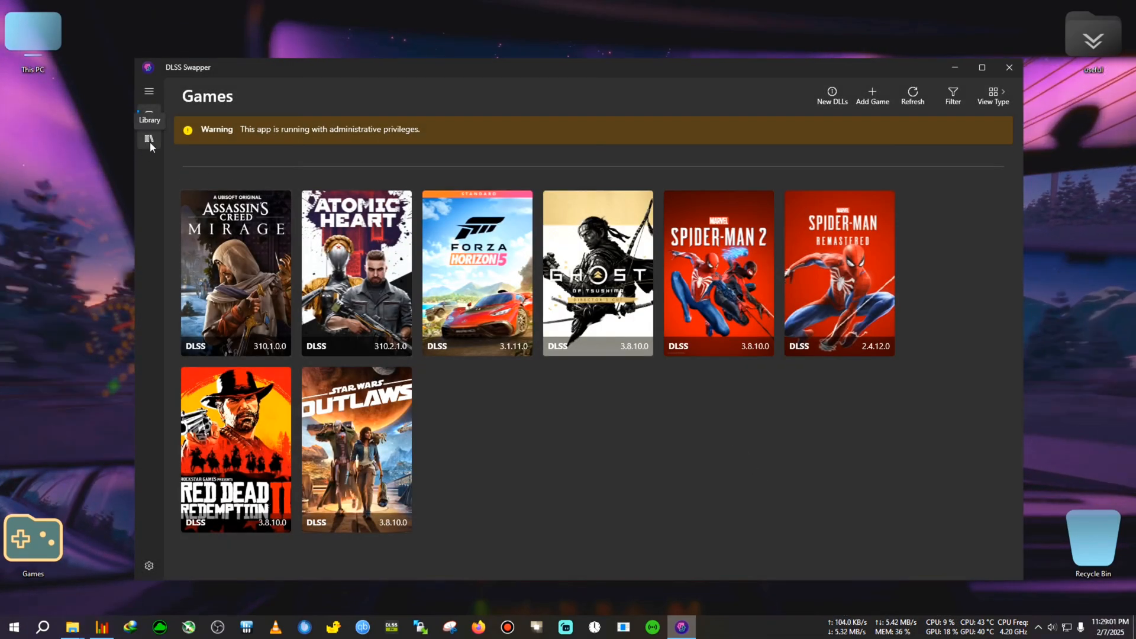
Step: Reopen the Library, scroll its DLSS list and show the FSR 3.1 (DirectX 12) versions
click(149, 140)
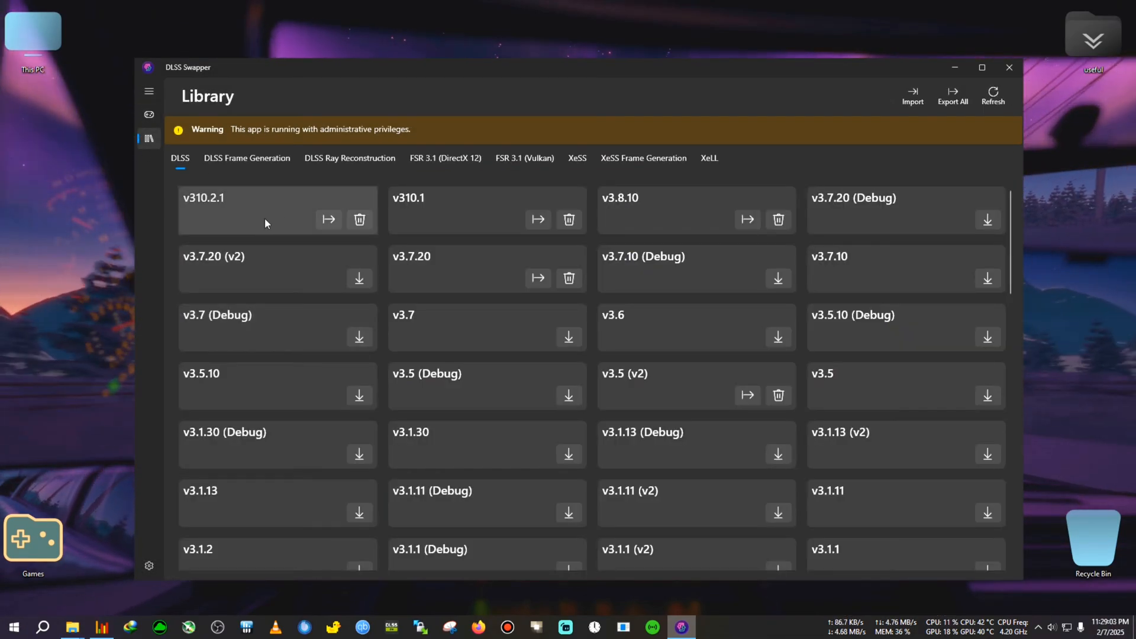
mouse_move(653, 272)
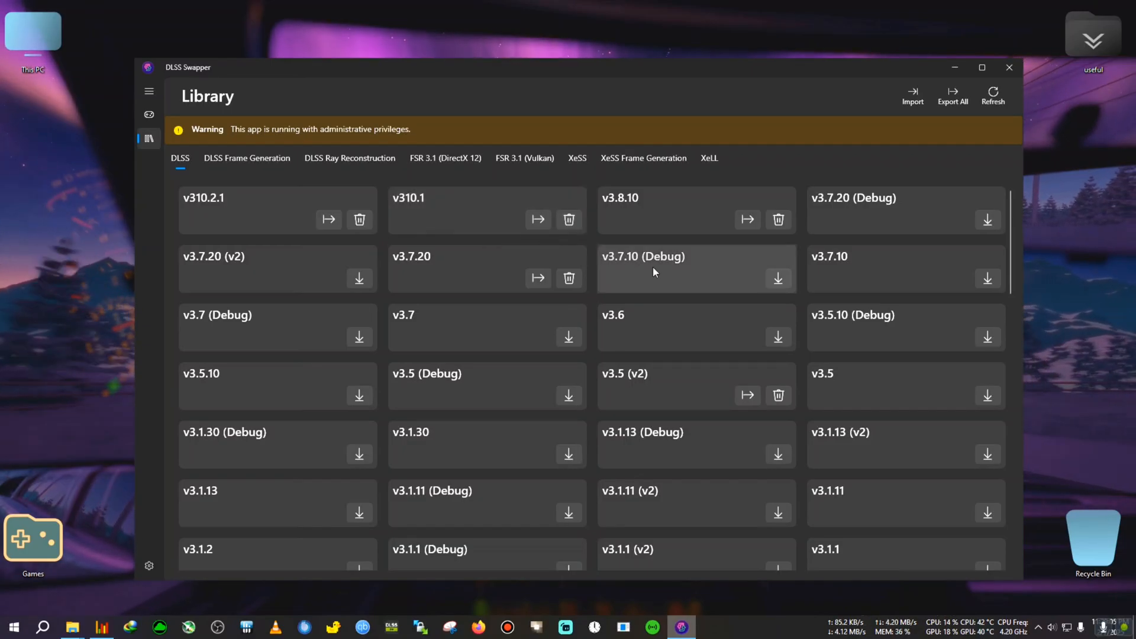
mouse_move(406, 398)
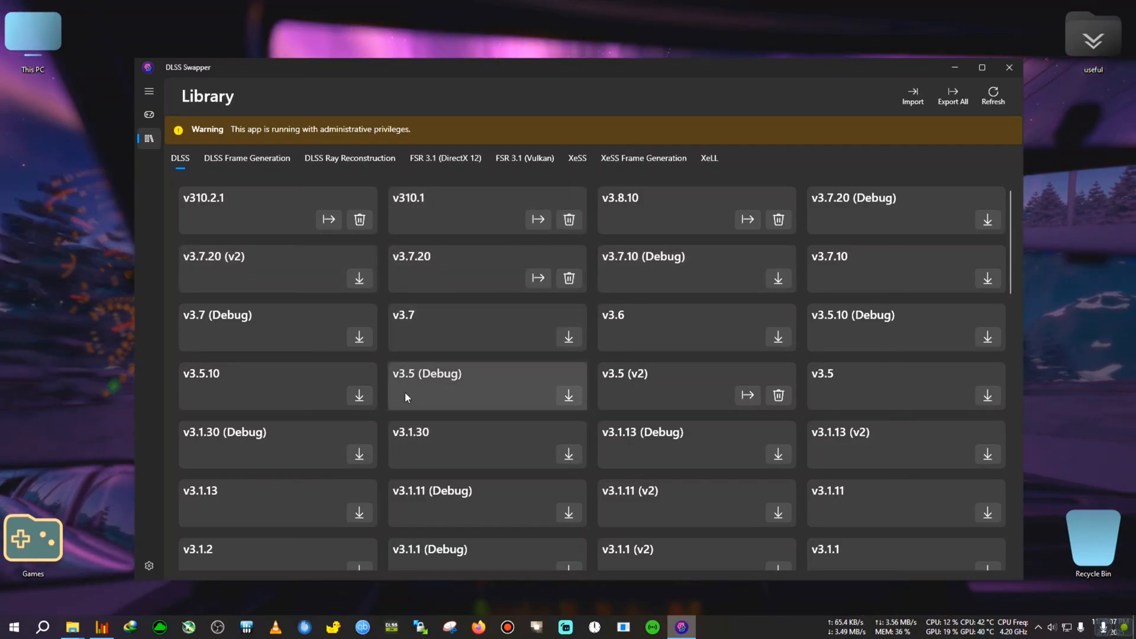
scroll(down, 3)
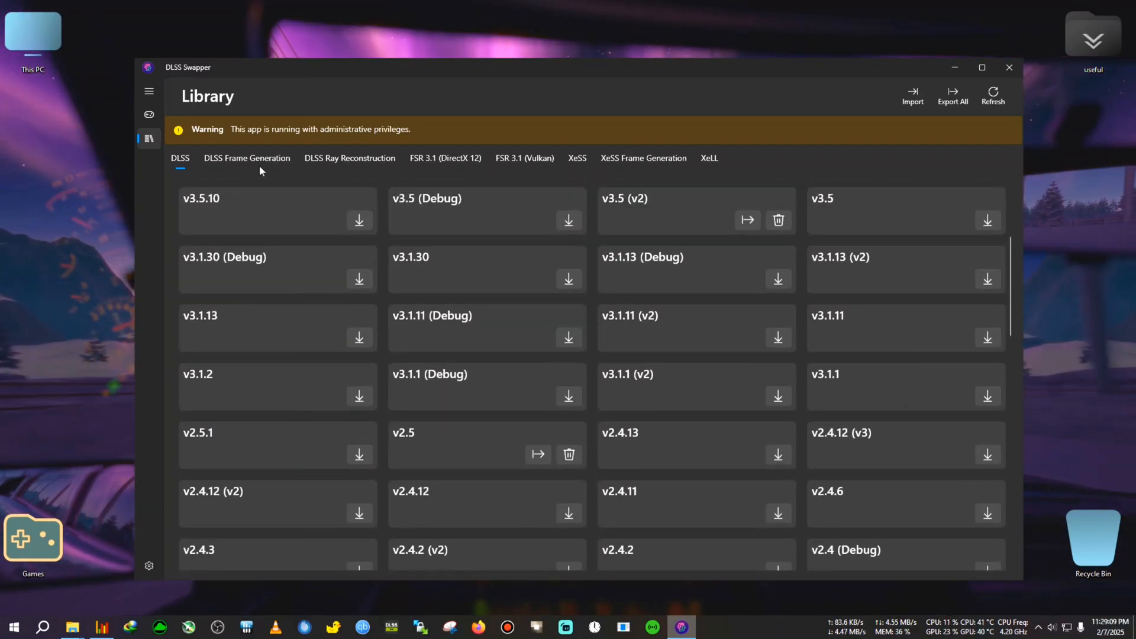
click(445, 157)
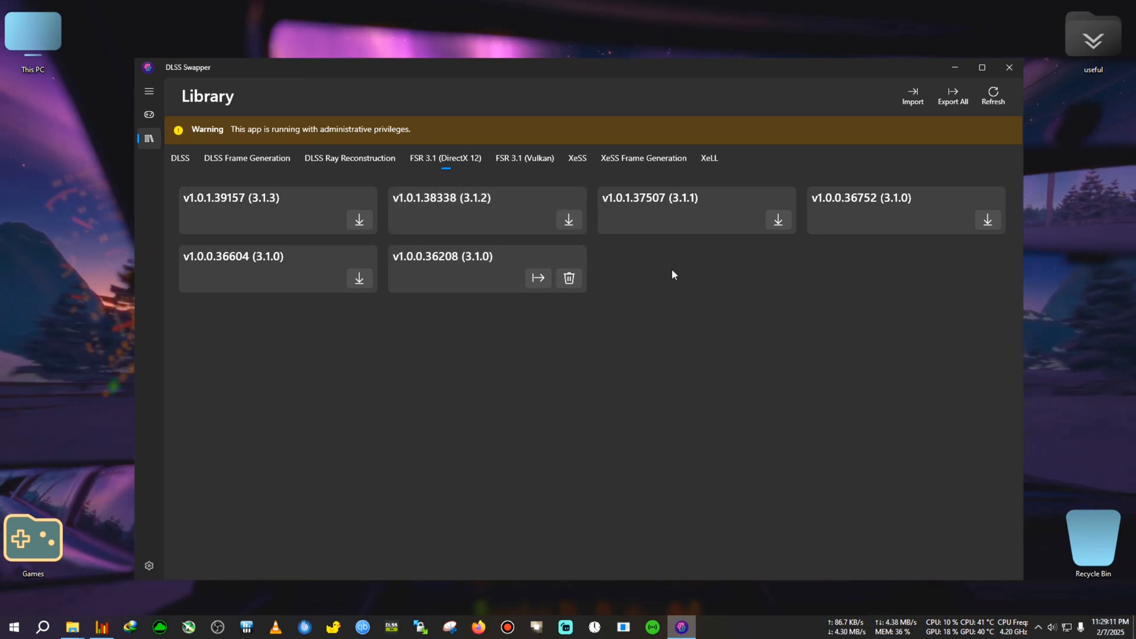
mouse_move(659, 297)
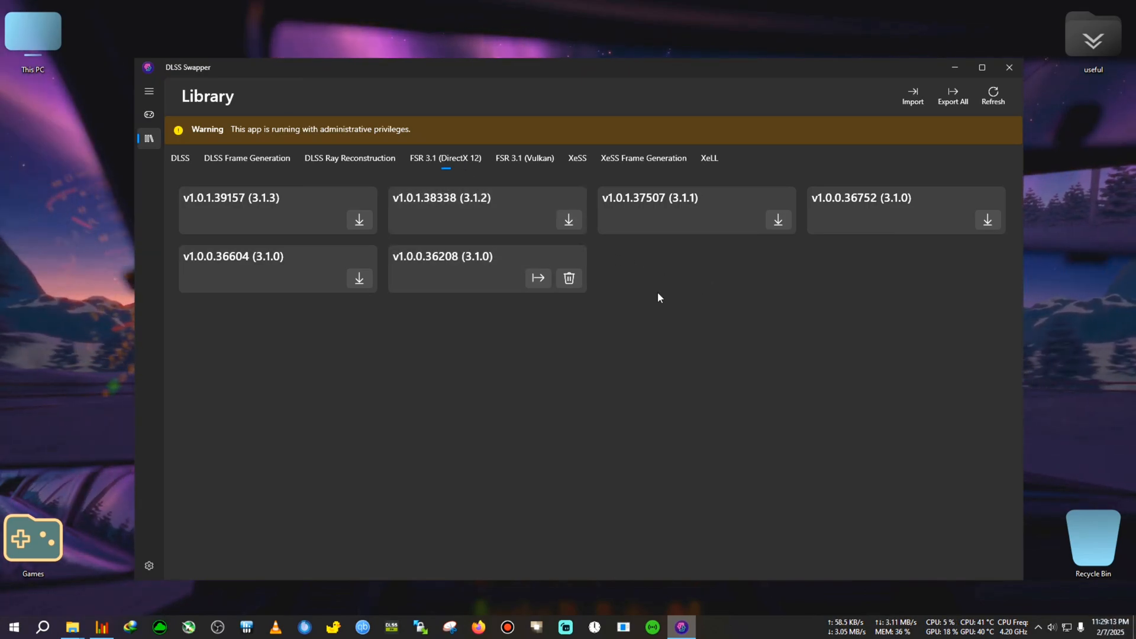